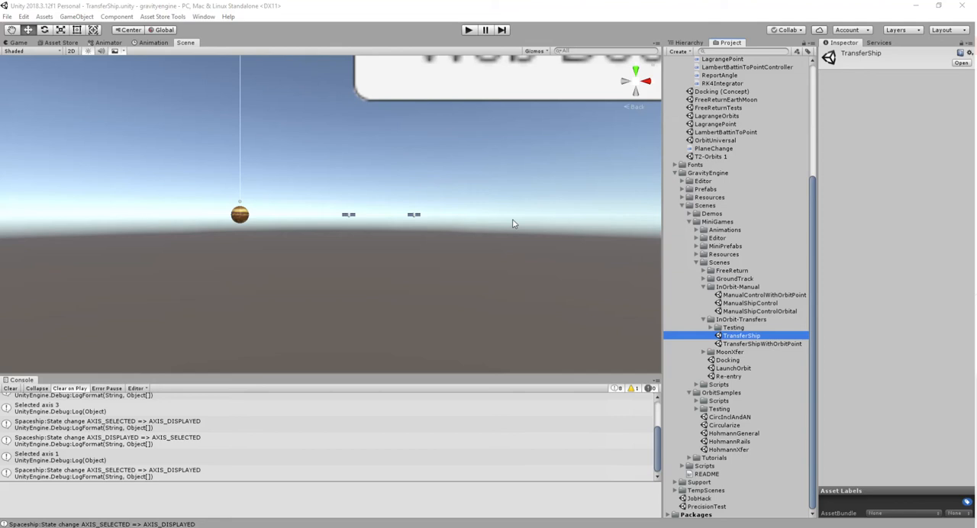
pyautogui.moveTo(495, 203)
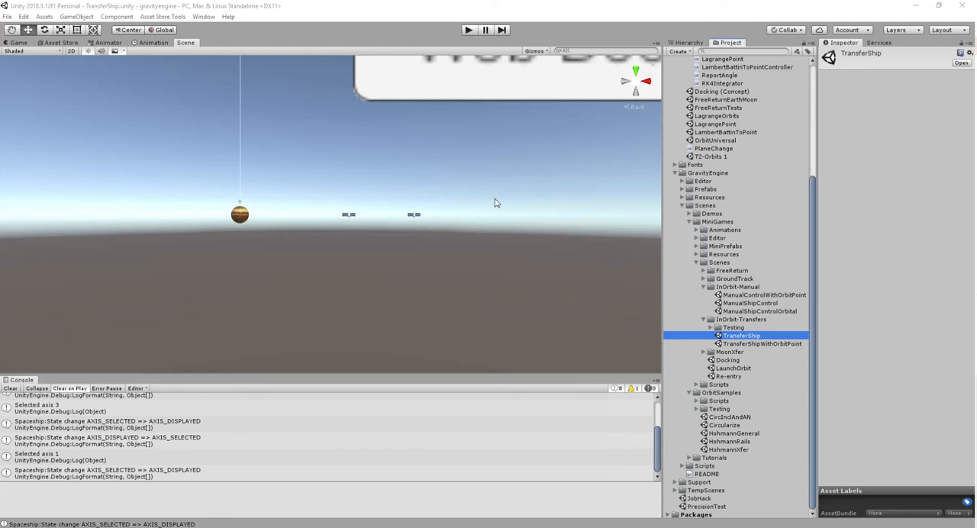
pyautogui.moveTo(536, 262)
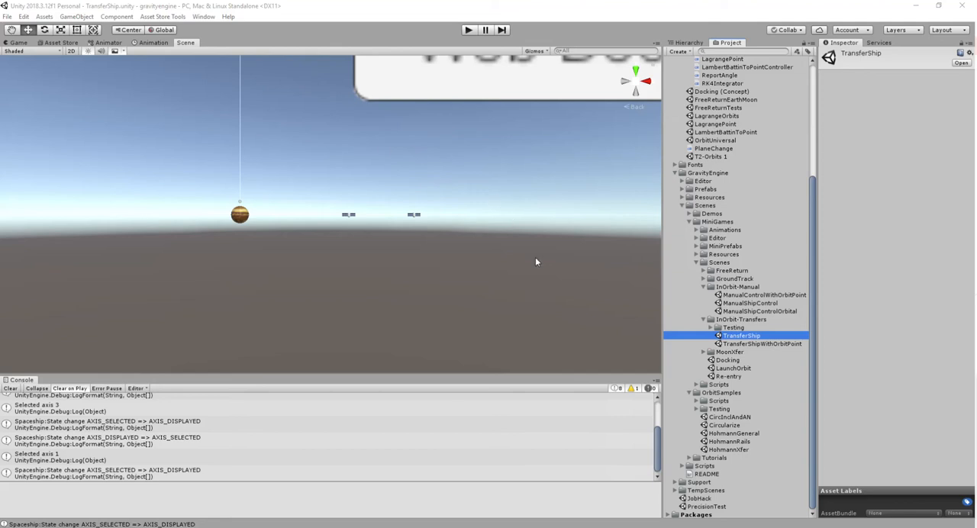
pyautogui.moveTo(298, 141)
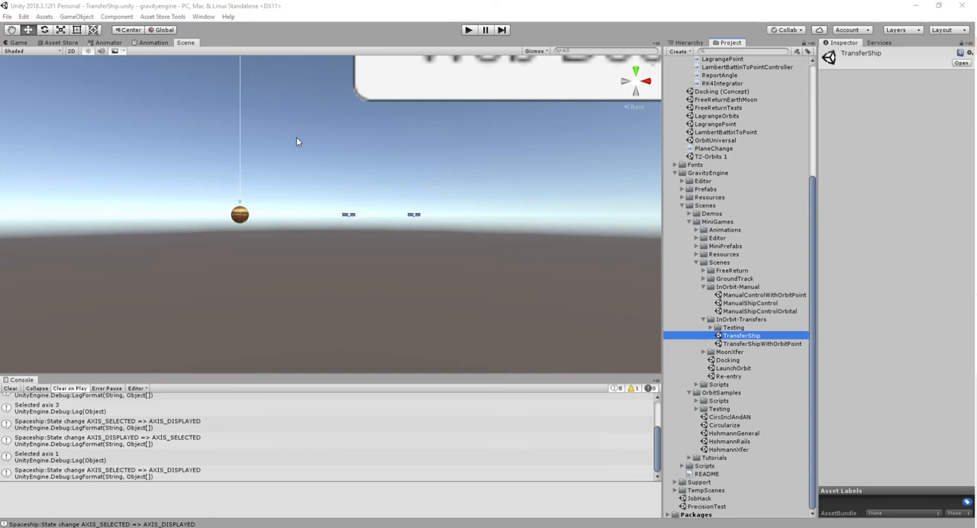
pyautogui.moveTo(518, 268)
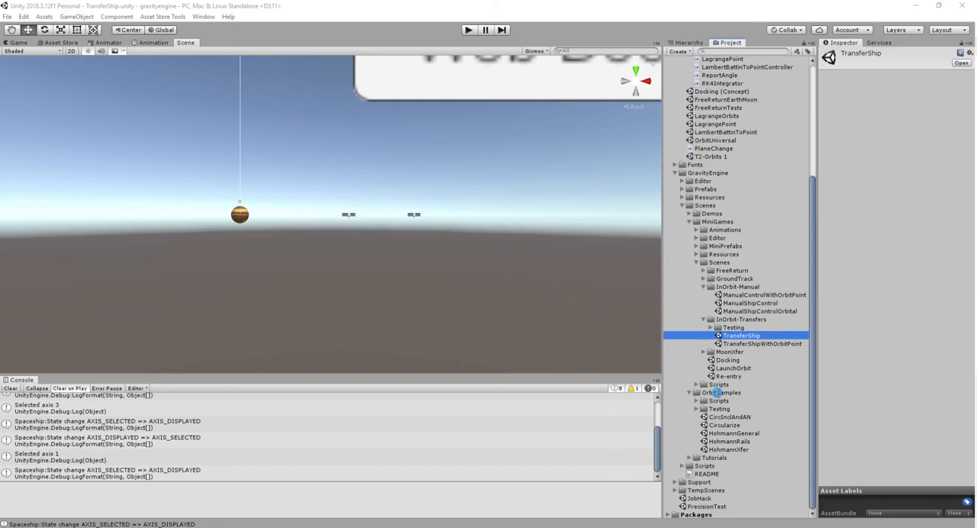
# Browse the OrbitSamples, GravityEngine, MiniGames and InOrbit-Transfers folders to locate the TransferShip scene.
pyautogui.click(724, 392)
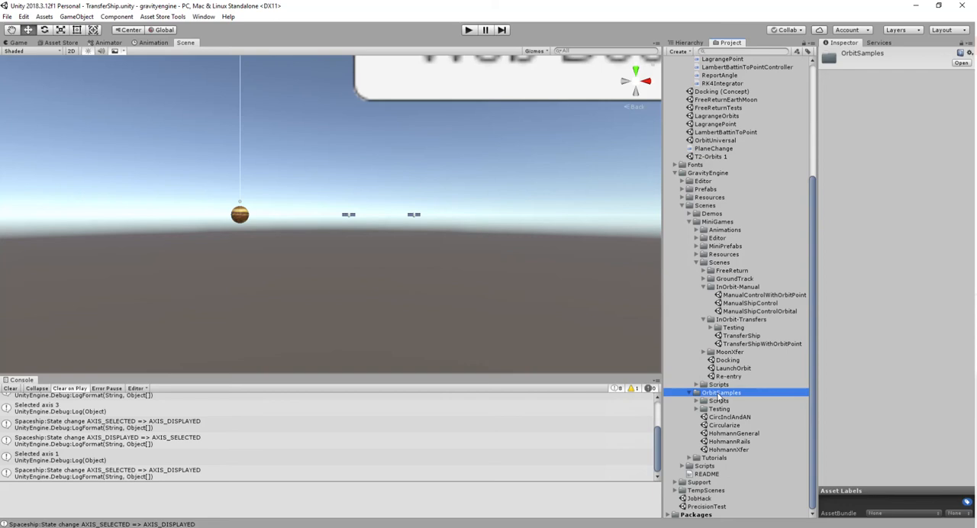
pyautogui.moveTo(723, 425)
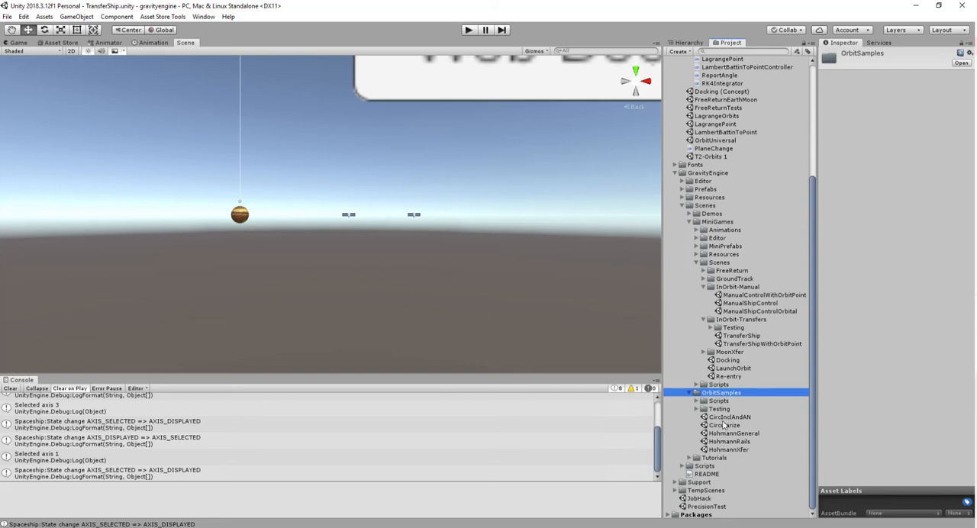
pyautogui.moveTo(561, 305)
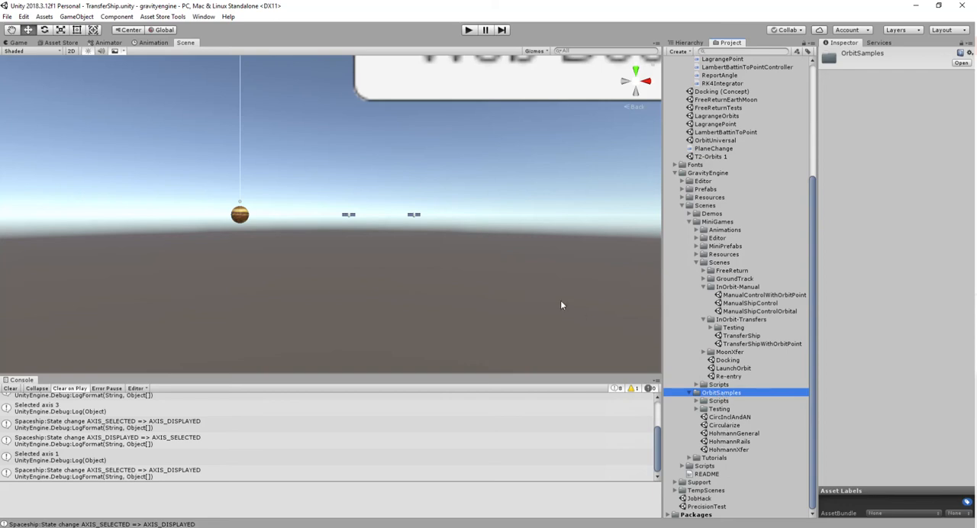
pyautogui.moveTo(516, 275)
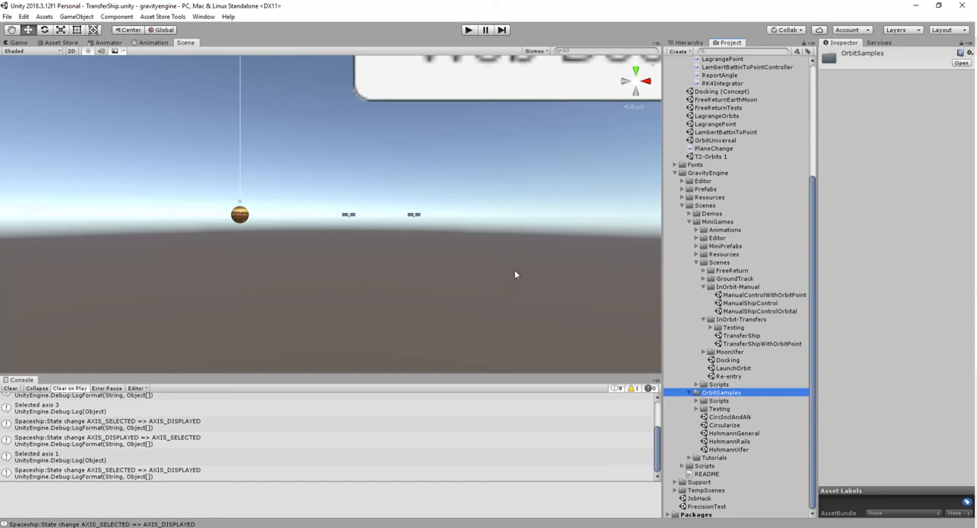
pyautogui.moveTo(738, 442)
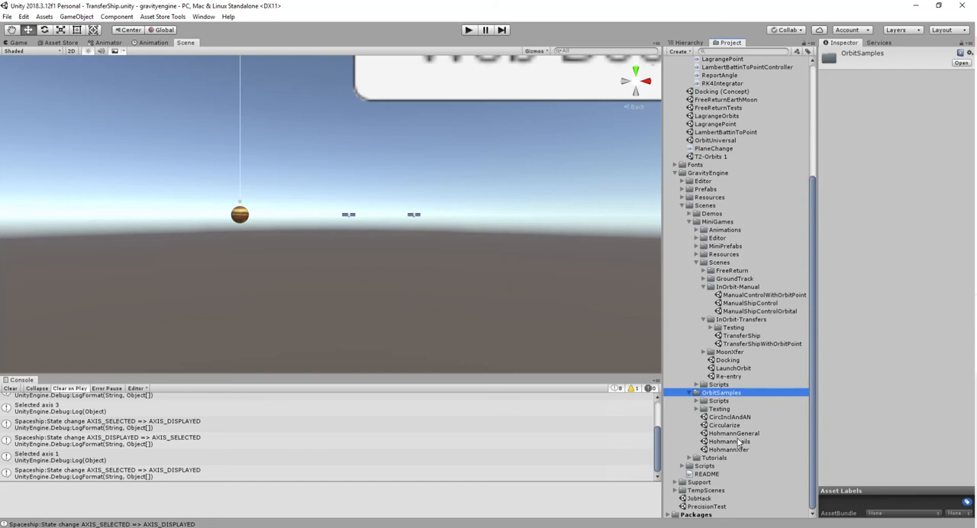
pyautogui.moveTo(537, 296)
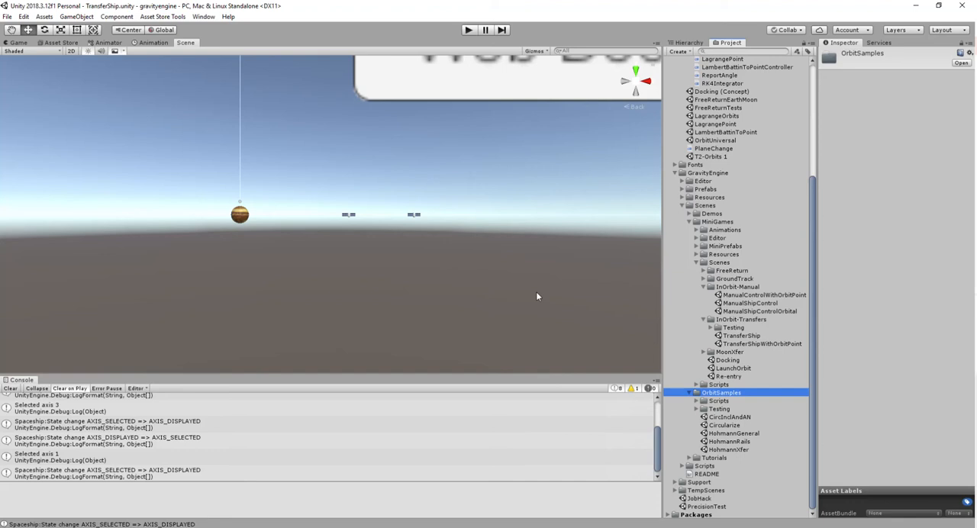
pyautogui.moveTo(746, 341)
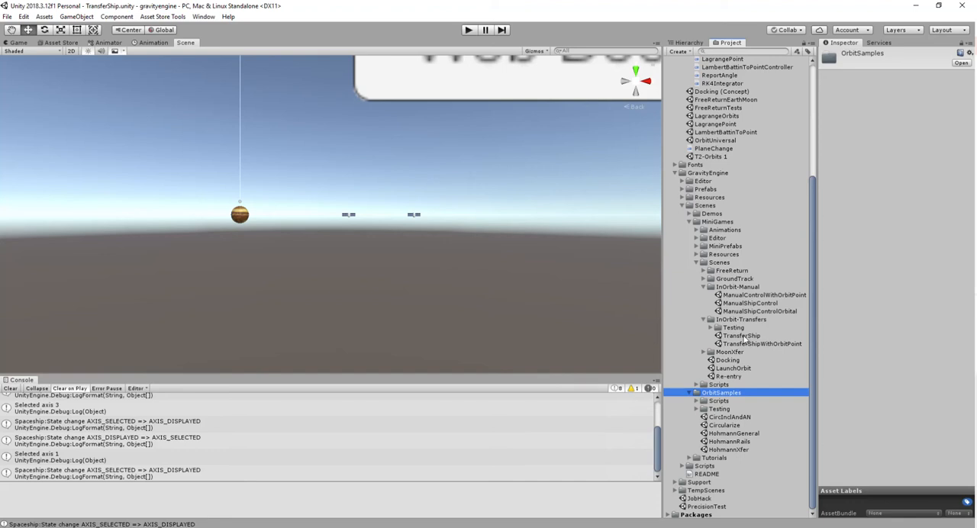
pyautogui.click(742, 336)
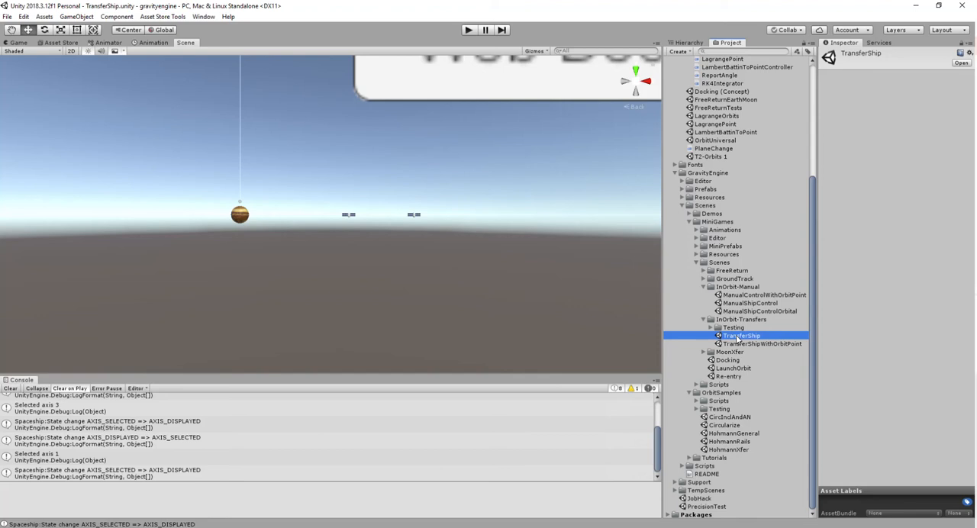
pyautogui.moveTo(704, 179)
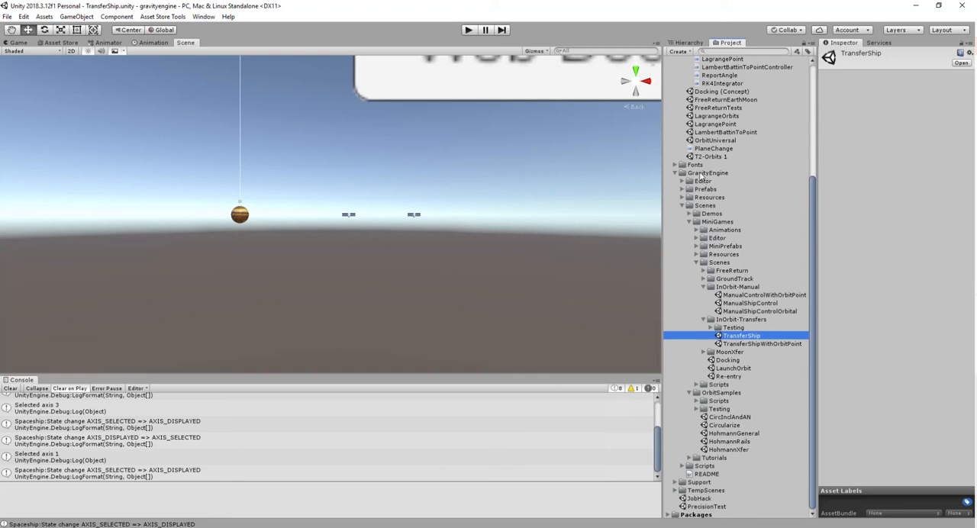
pyautogui.click(708, 172)
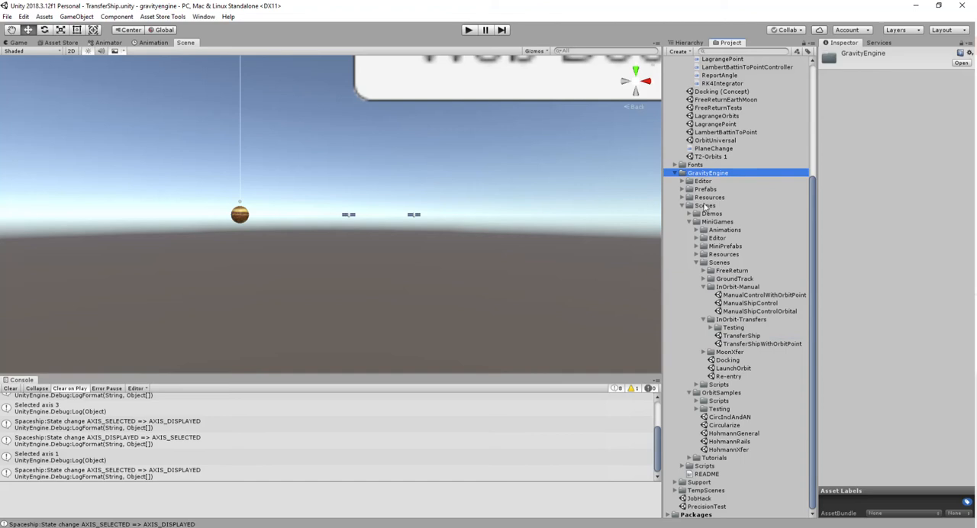
pyautogui.click(719, 222)
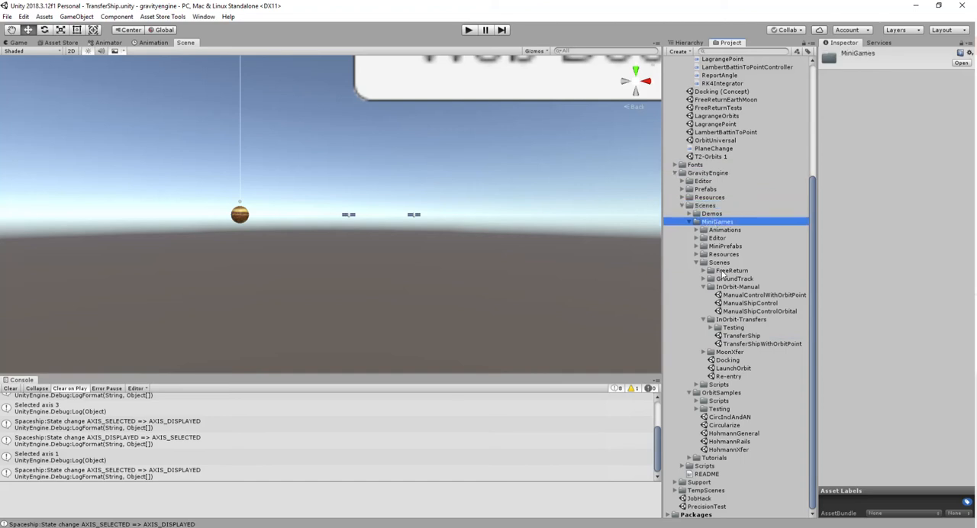
pyautogui.click(743, 319)
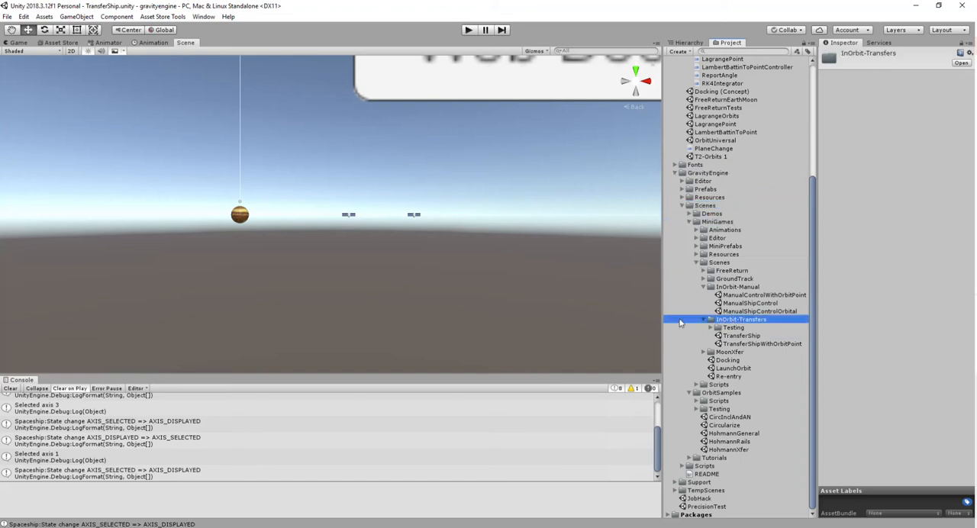
pyautogui.moveTo(787, 338)
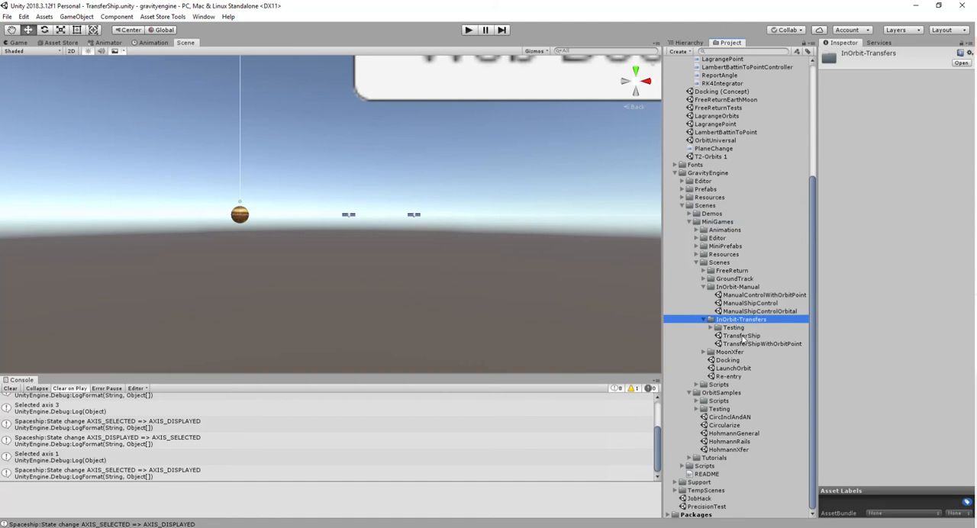
# Compare TransferShip with TransferShipWithOrbitPoint, then list TransferShip's objects in the Hierarchy.
pyautogui.click(740, 336)
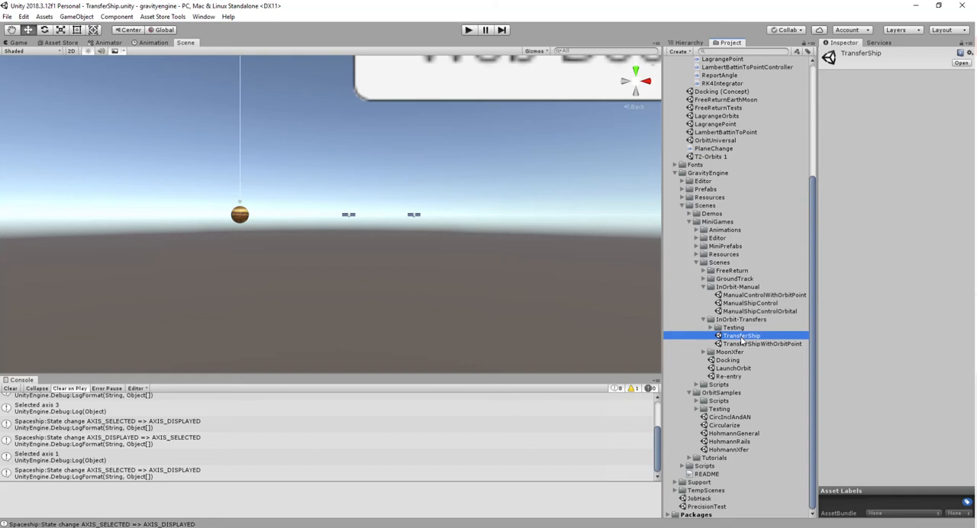
pyautogui.moveTo(742, 344)
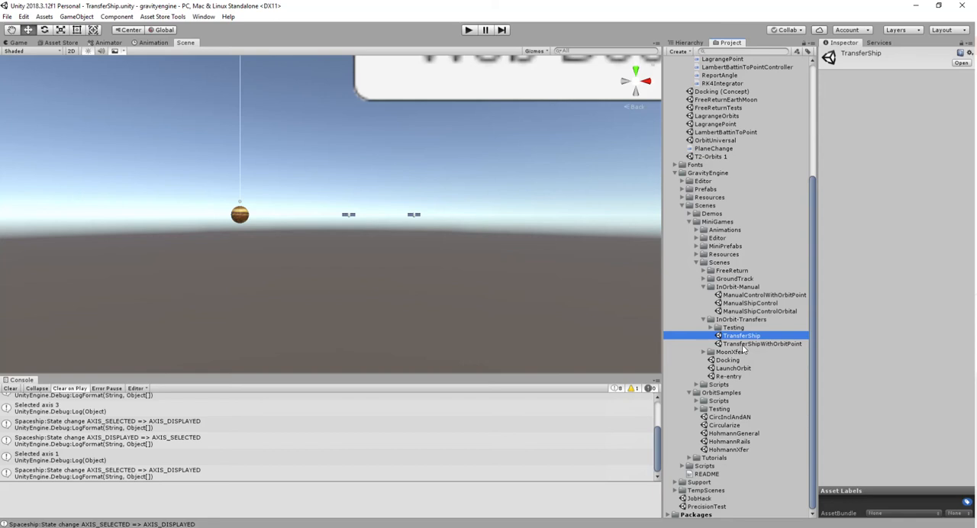
pyautogui.moveTo(747, 350)
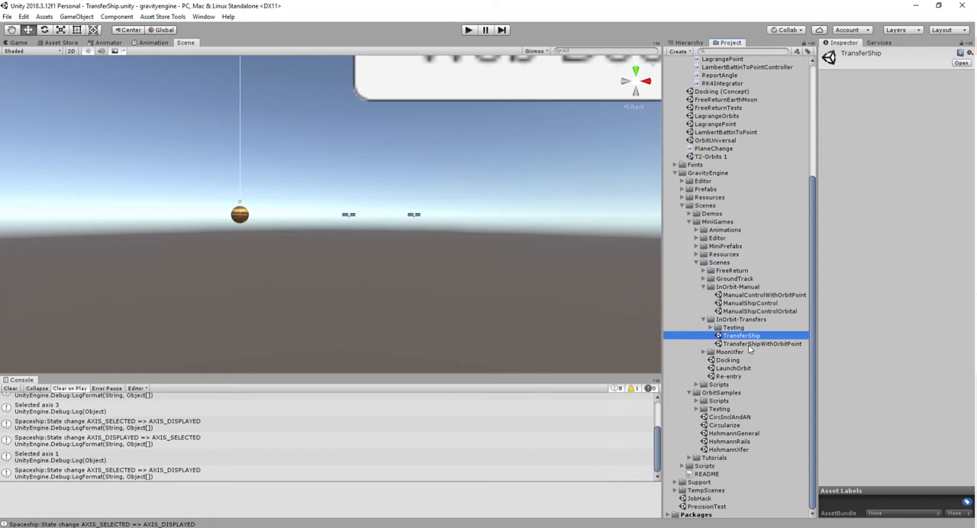
pyautogui.click(762, 344)
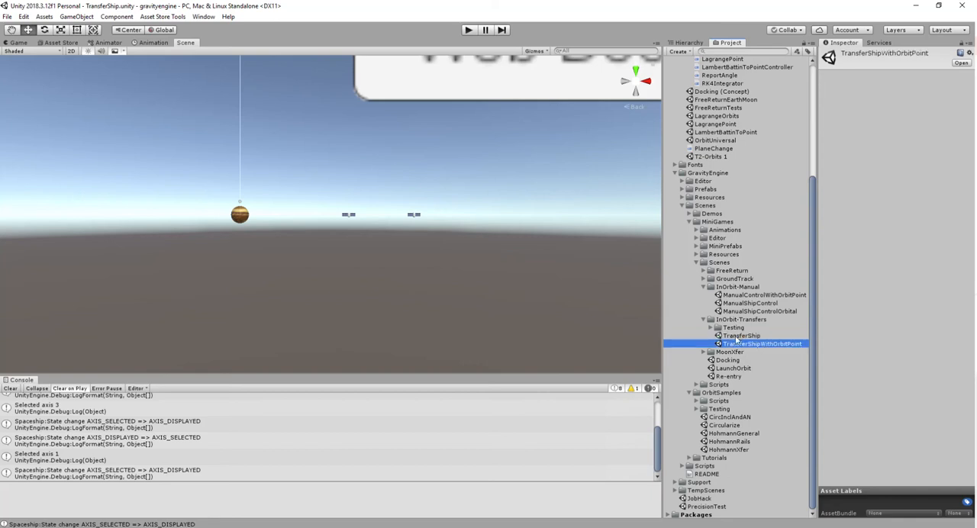
pyautogui.click(741, 336)
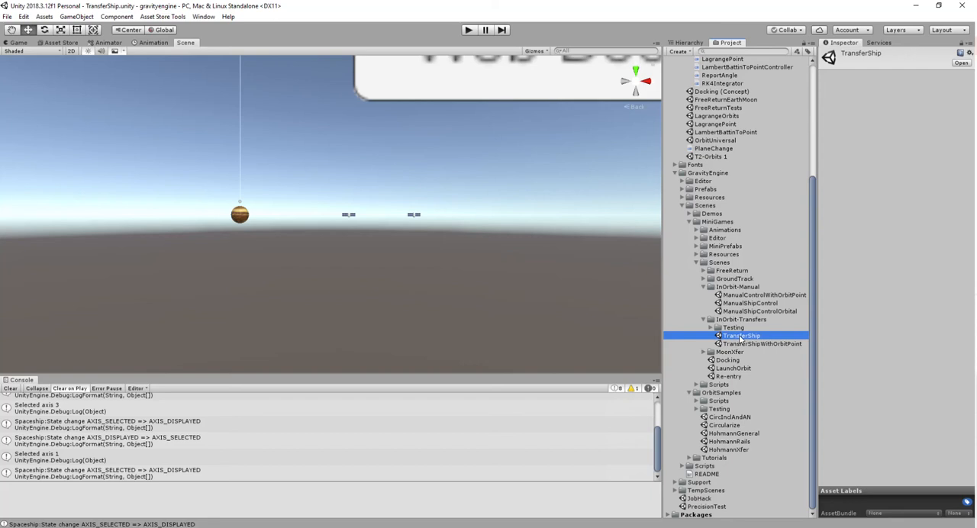
pyautogui.click(688, 42)
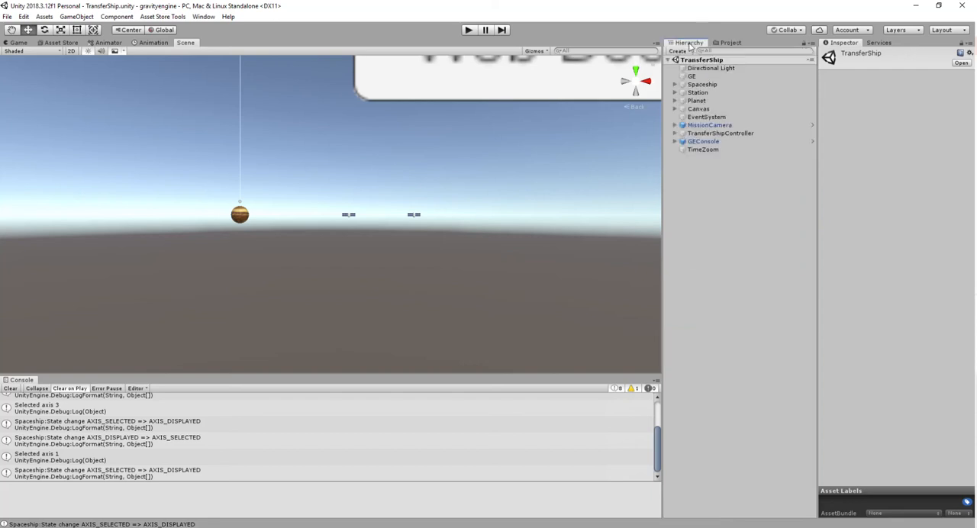
pyautogui.moveTo(526, 206)
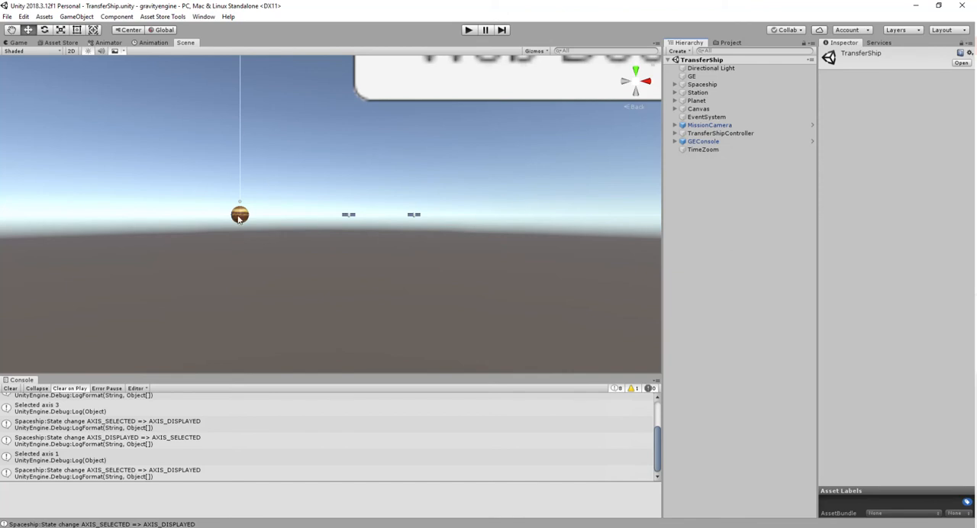
pyautogui.moveTo(350, 214)
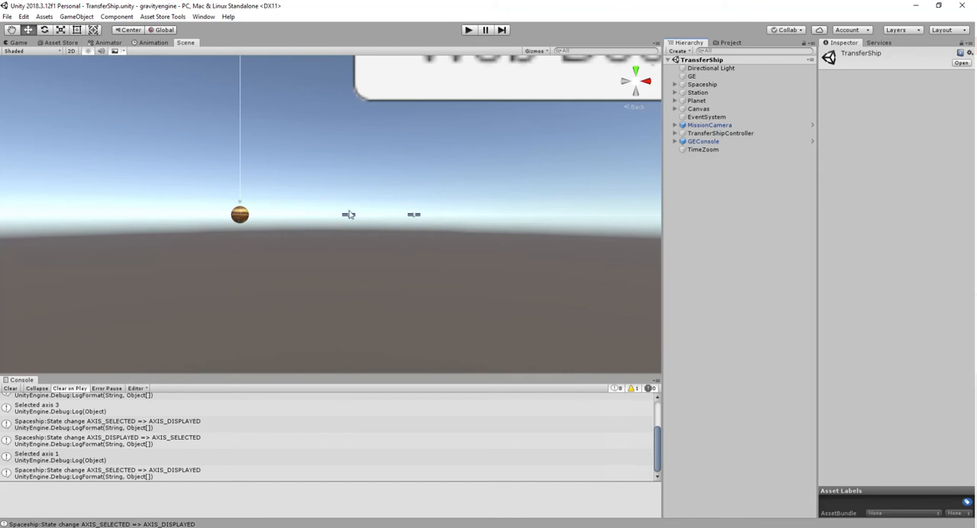
# Select Spaceship to inspect its Transfer Ship component: HOHMANN transfer targeting Station.
pyautogui.click(702, 84)
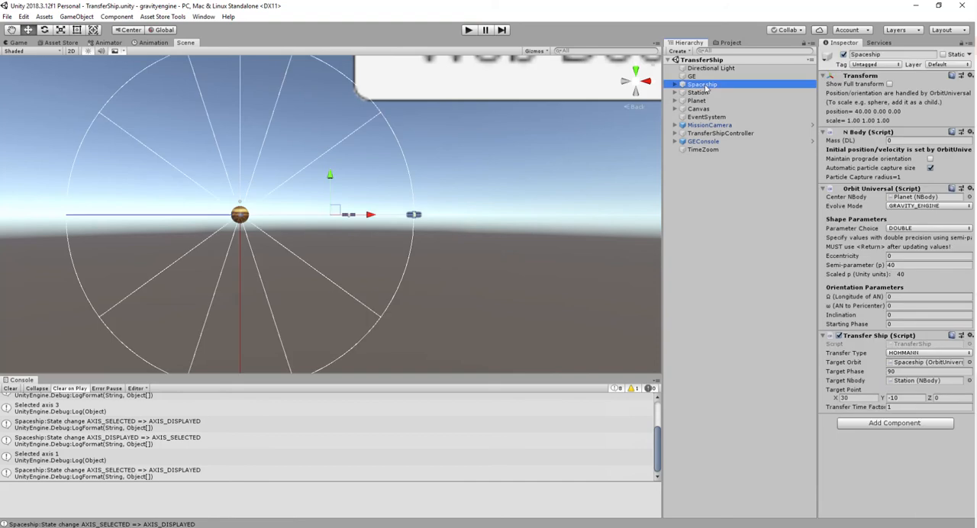
pyautogui.click(698, 92)
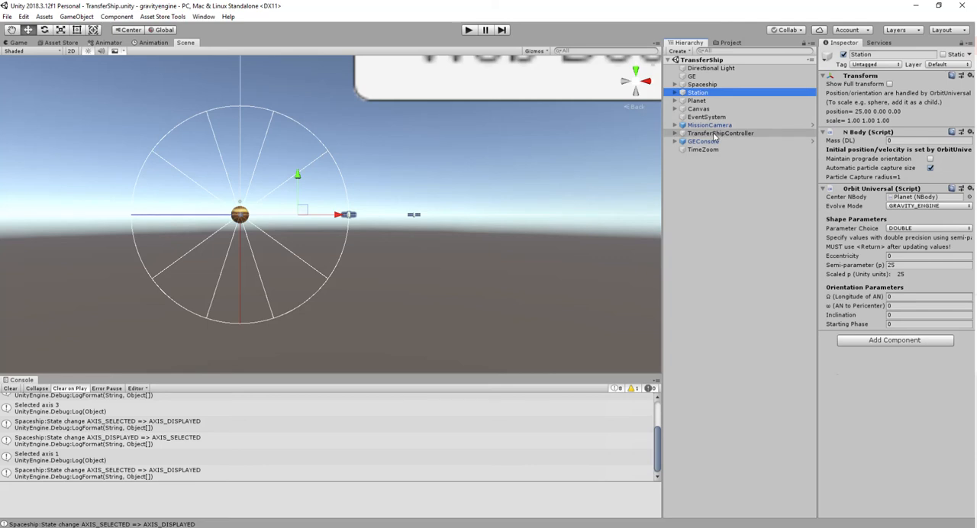
pyautogui.click(702, 84)
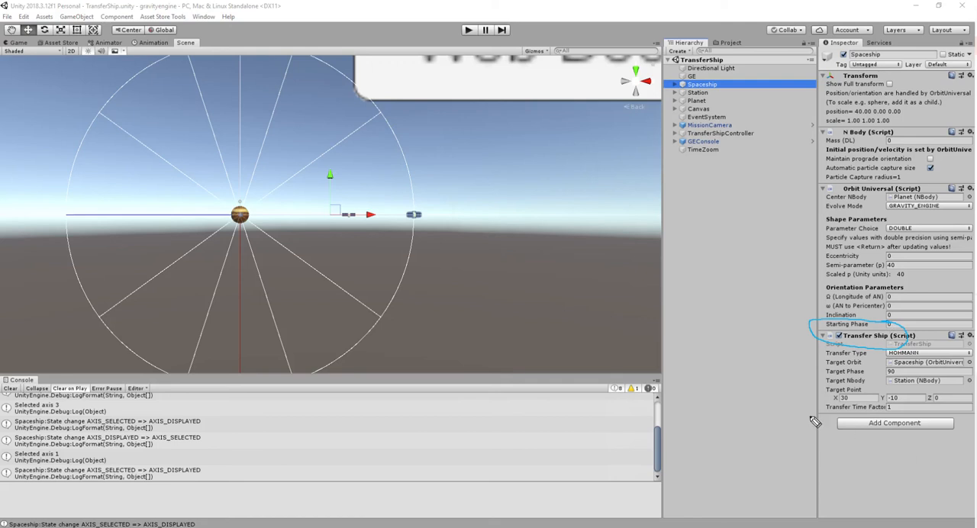
pyautogui.moveTo(814, 422)
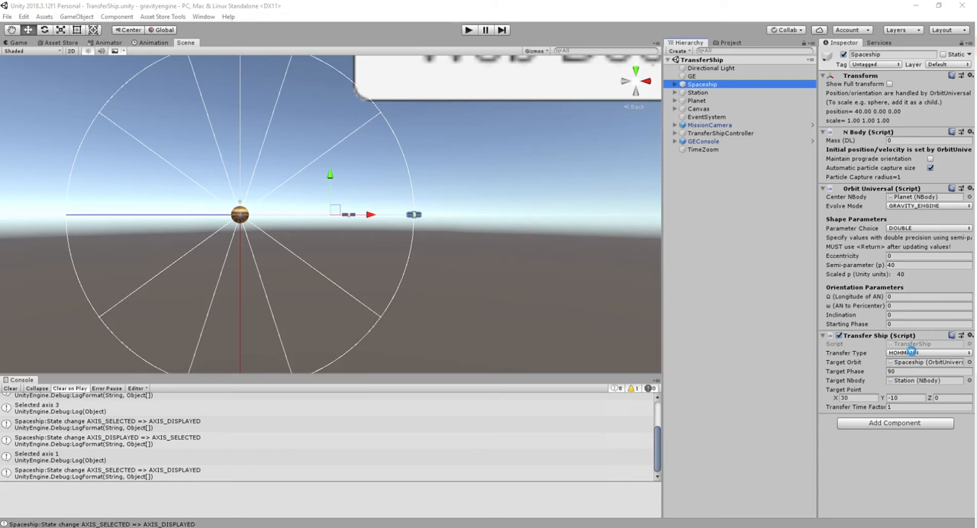
# Open the Spaceship's Transfer Type dropdown to see HOHMANN, HOHMANN_RDVS and the Lambert options.
pyautogui.click(928, 353)
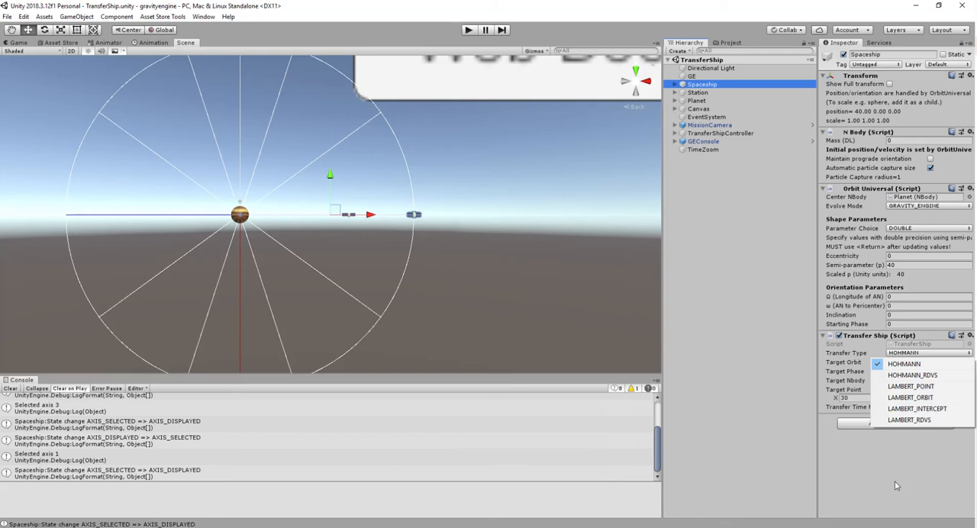
pyautogui.moveTo(910, 387)
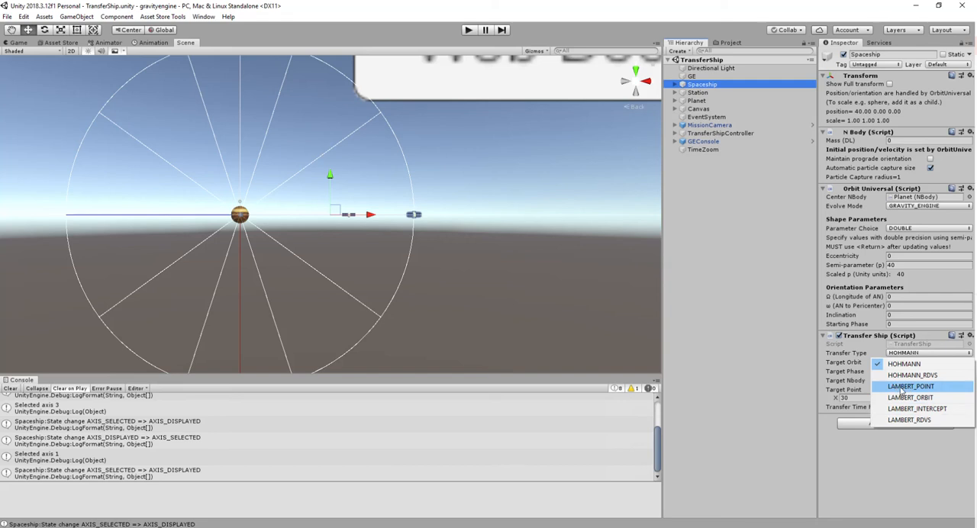
pyautogui.moveTo(915, 390)
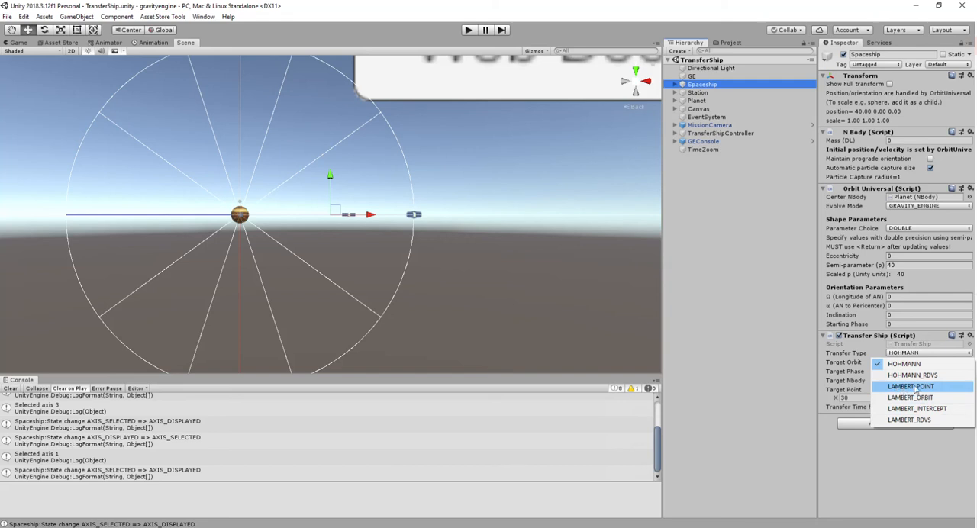
pyautogui.moveTo(911, 398)
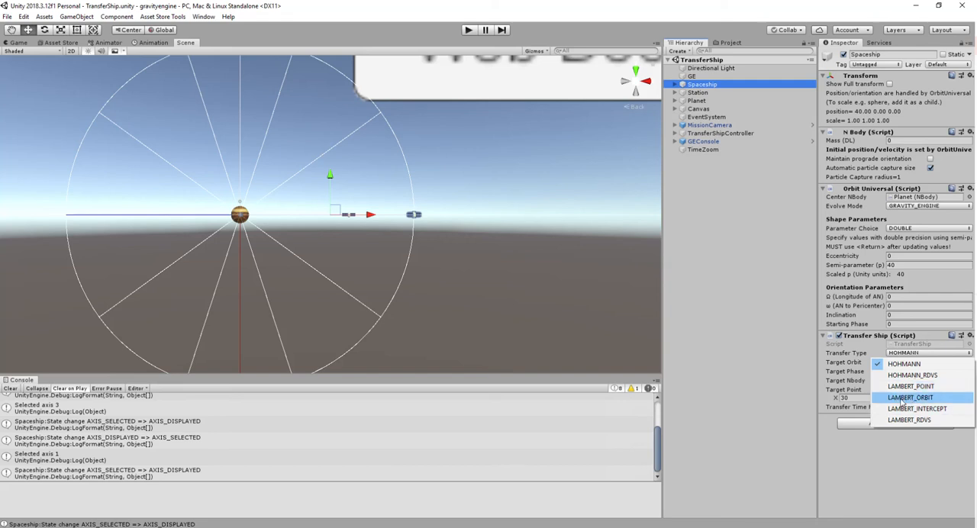
pyautogui.moveTo(917, 408)
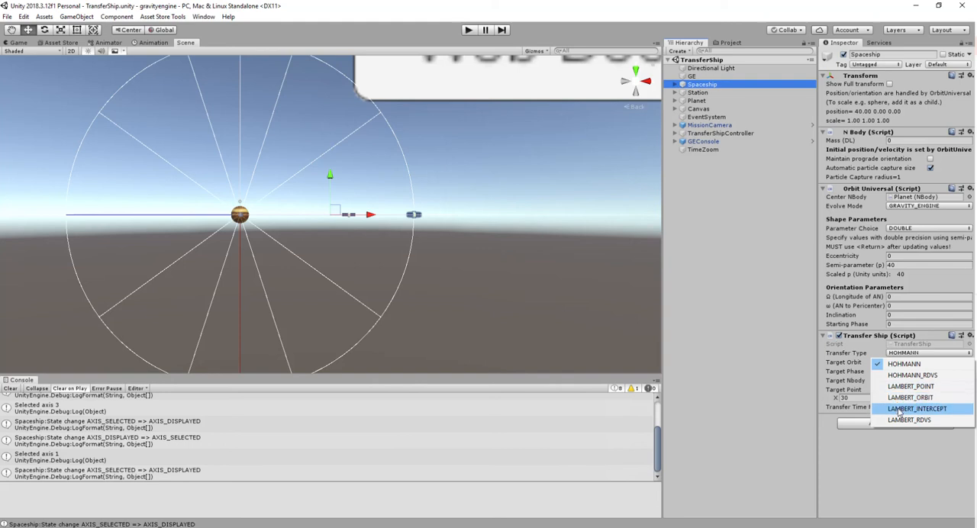
pyautogui.moveTo(897, 412)
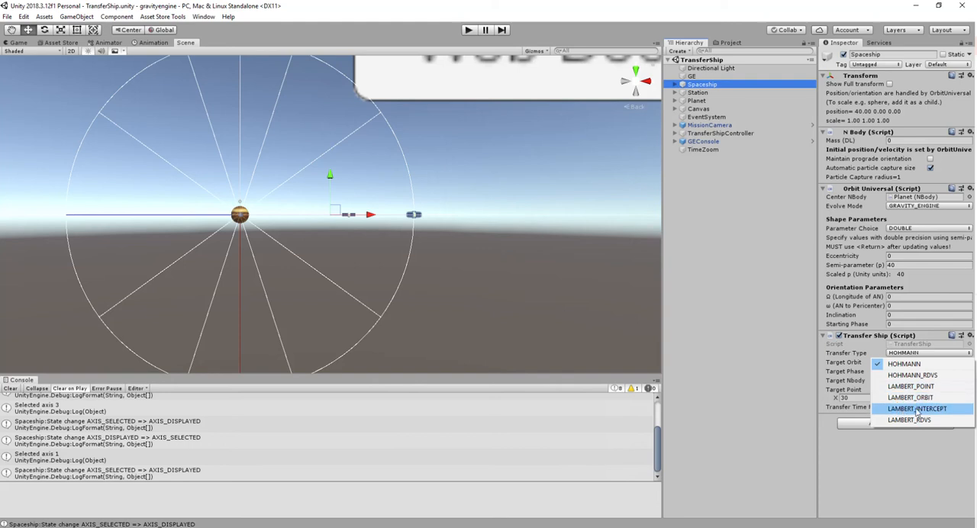
pyautogui.moveTo(909, 420)
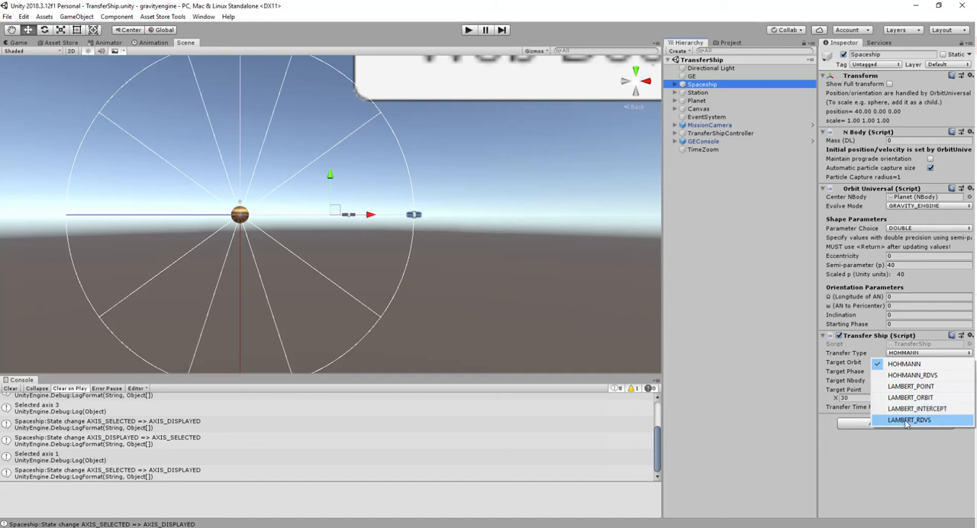
pyautogui.moveTo(917, 409)
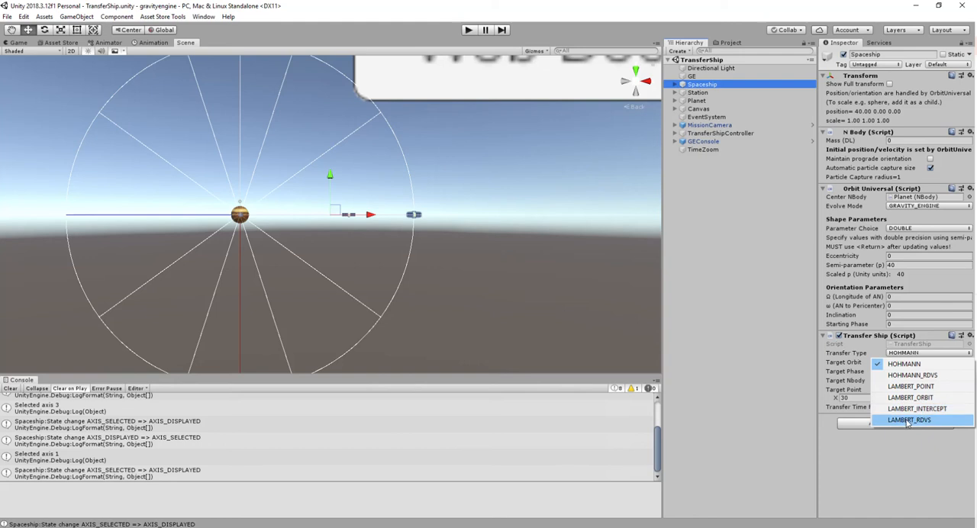
pyautogui.moveTo(931, 420)
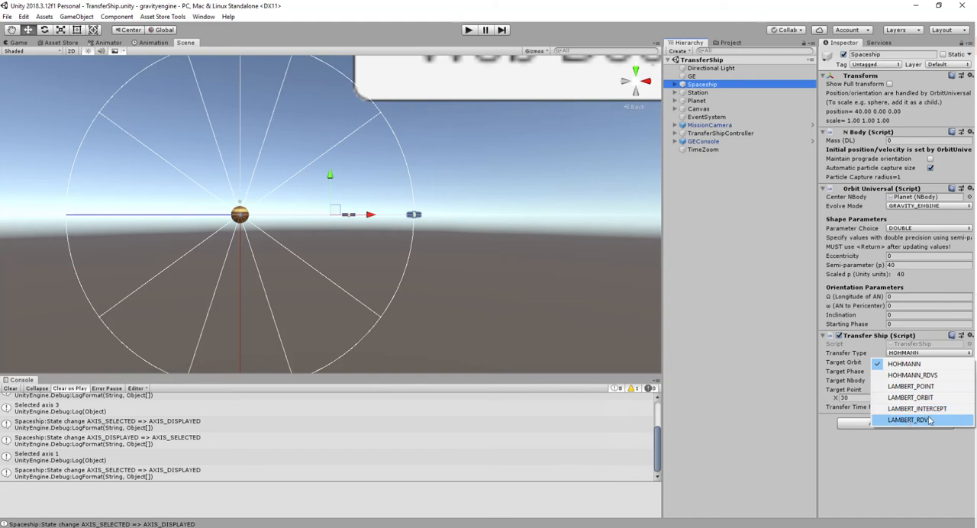
pyautogui.moveTo(912, 420)
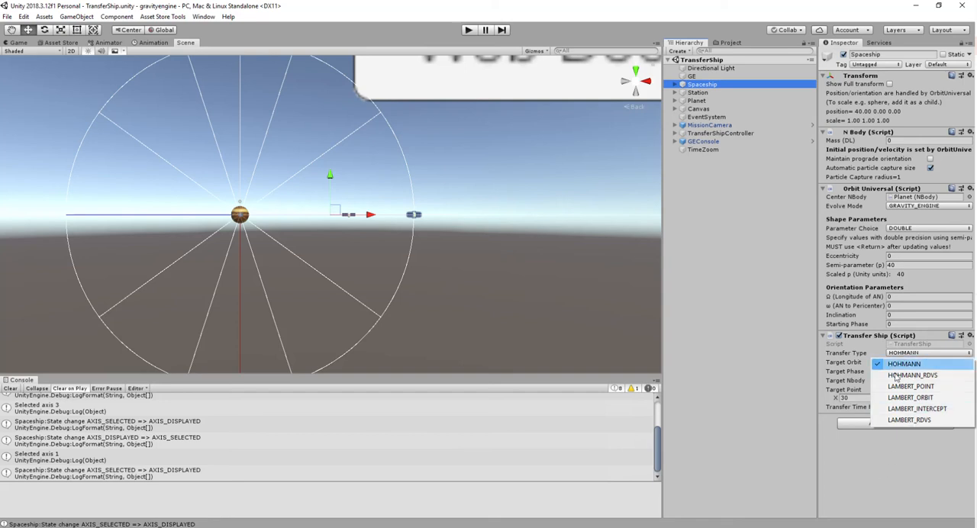
# Close the Transfer Type list, keeping the Spaceship's transfer type as HOHMANN.
pyautogui.click(904, 363)
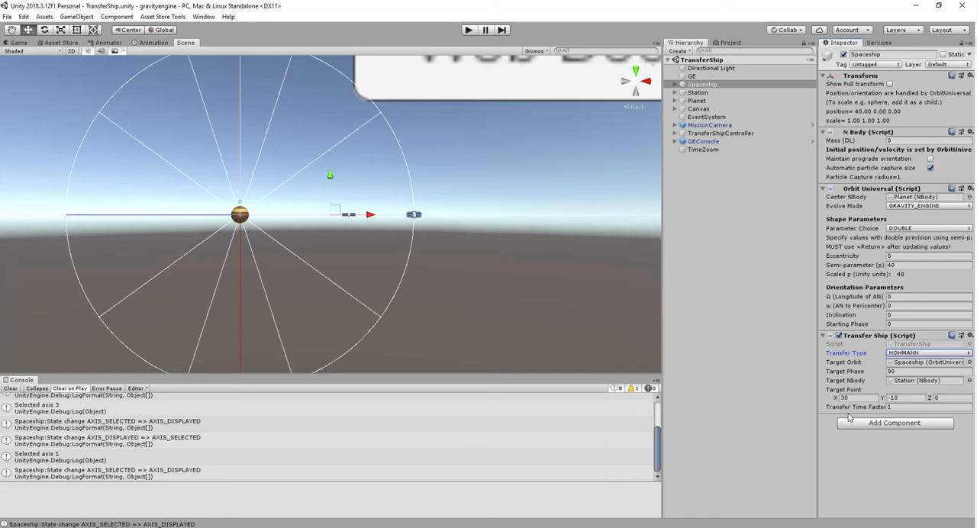
pyautogui.moveTo(862, 407)
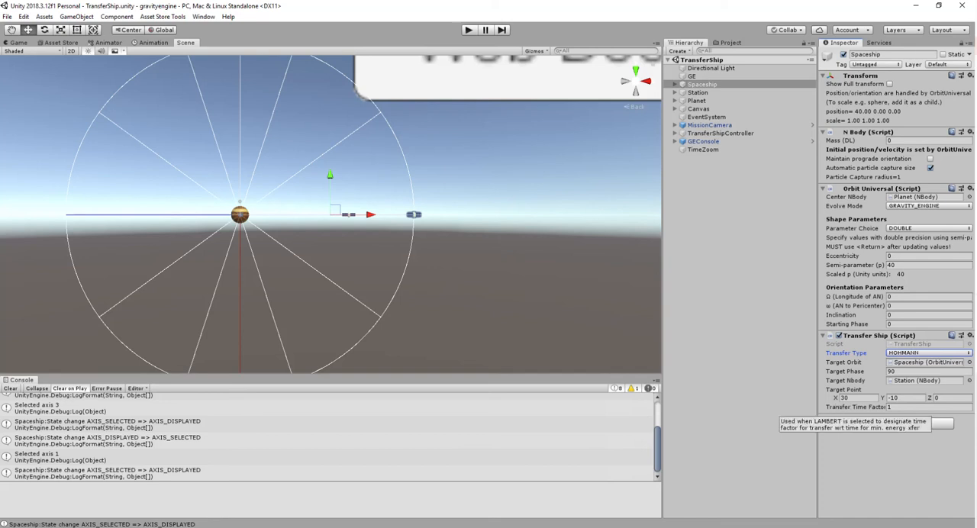
pyautogui.moveTo(817, 405)
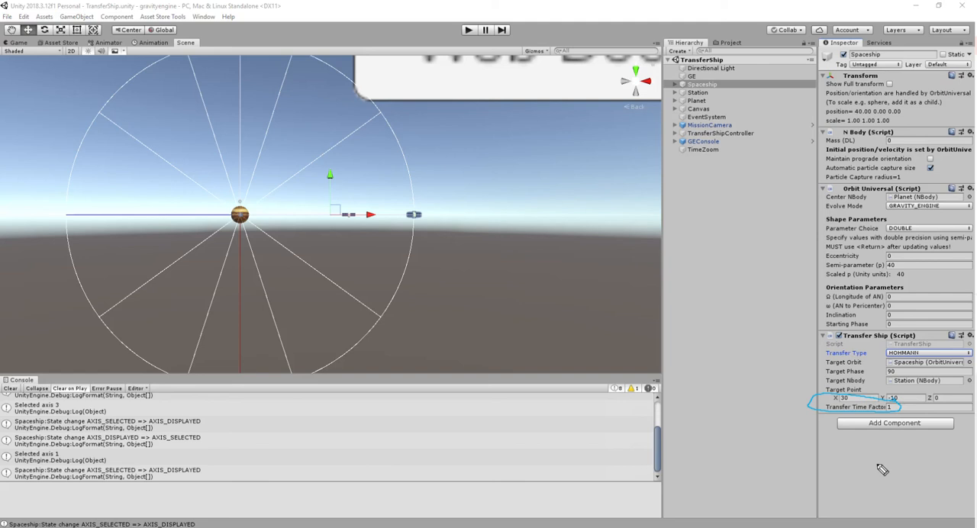
pyautogui.moveTo(931, 480)
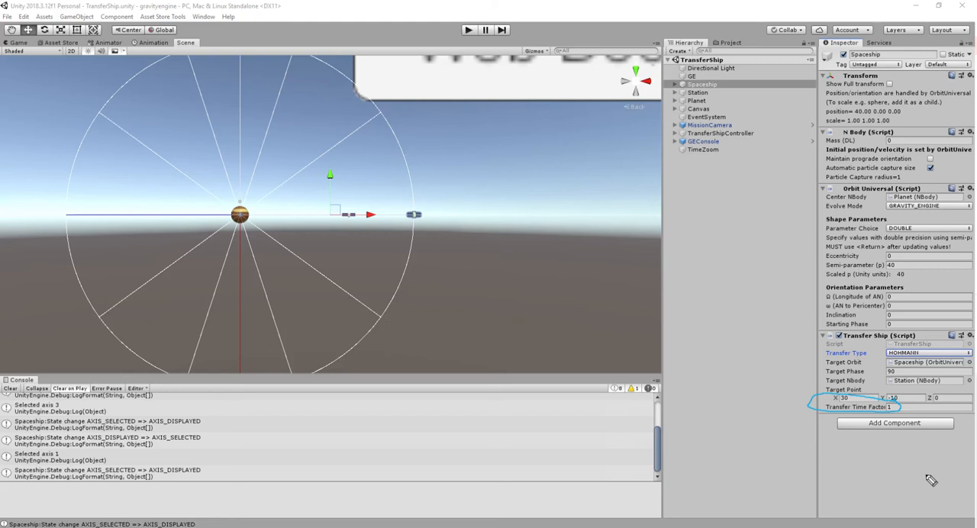
pyautogui.moveTo(897, 410)
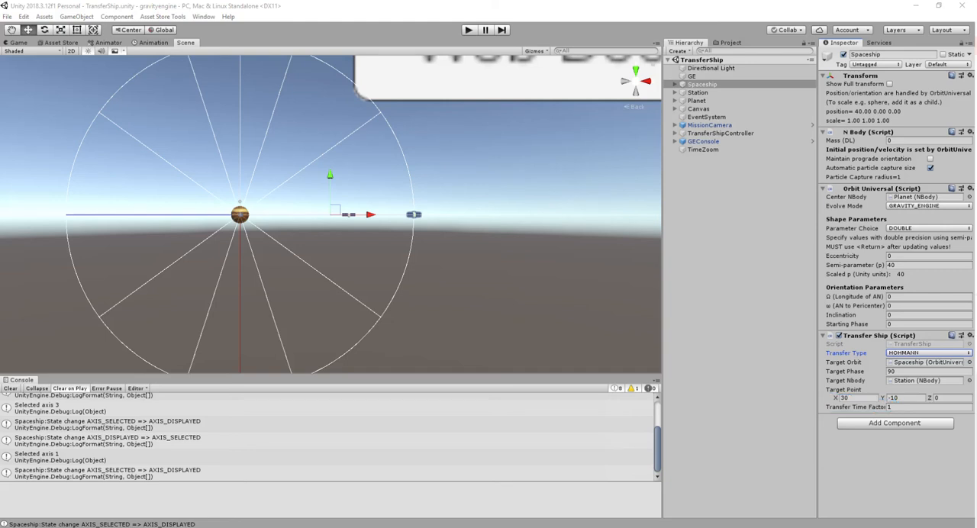
pyautogui.moveTo(907, 324)
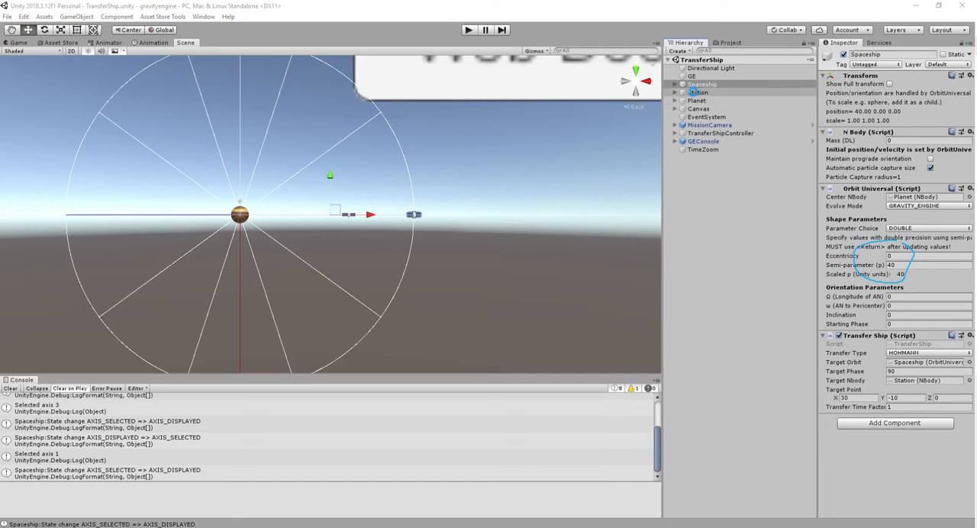
# Select Station to view its orbit: semi-parameter 25 around Planet.
pyautogui.click(698, 92)
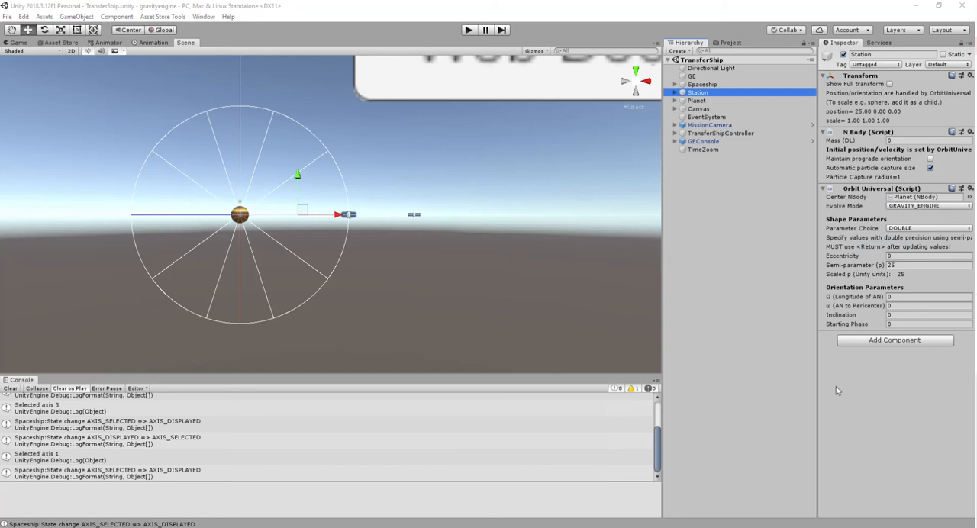
pyautogui.moveTo(759, 339)
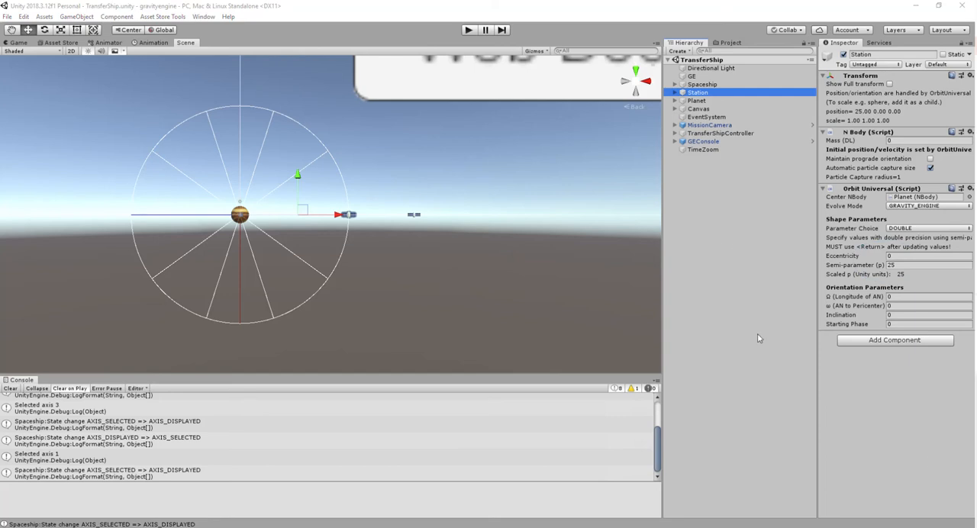
pyautogui.moveTo(901, 315)
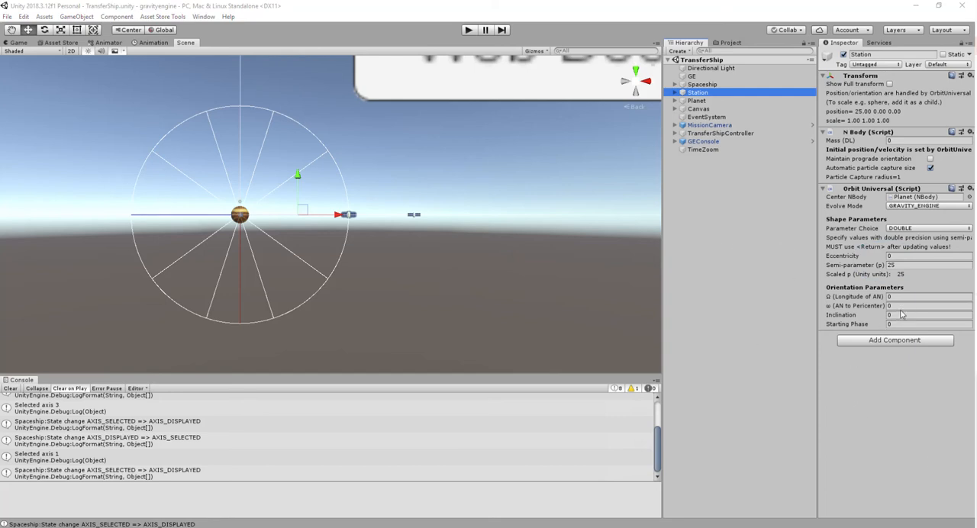
# Focus the Station's Longitude of AN (Ω) field before switching to the TransferShipController script.
pyautogui.click(916, 296)
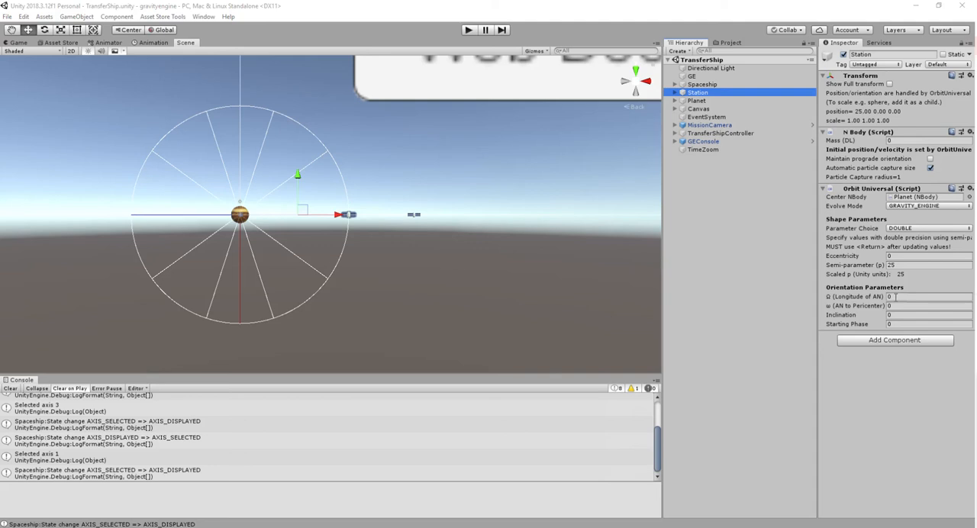
pyautogui.moveTo(748, 271)
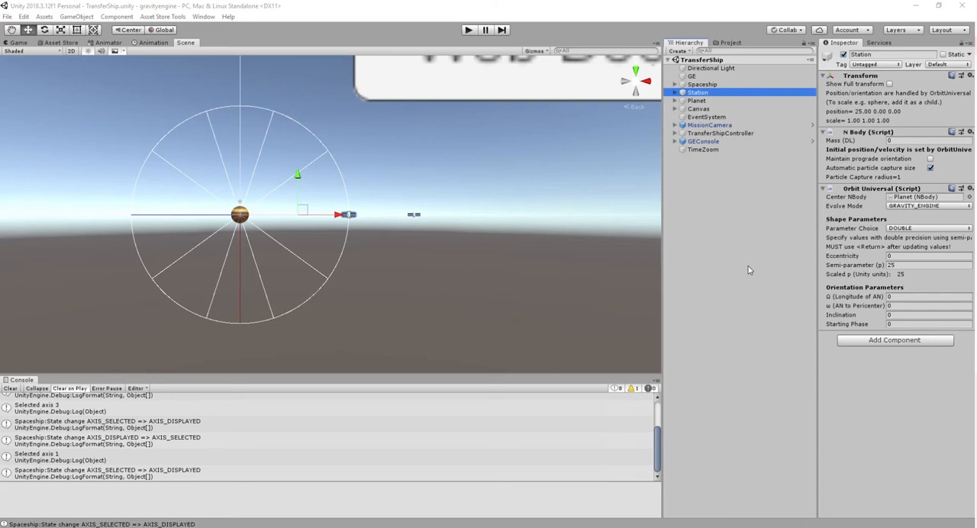
pyautogui.moveTo(545, 438)
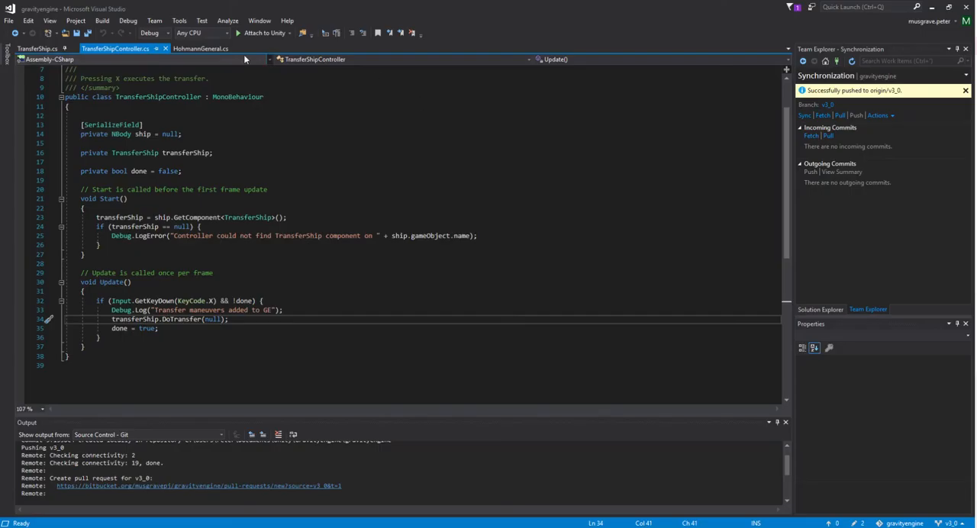
# Review HohmannGeneral.cs in Visual Studio, then return to the Unity editor.
pyautogui.click(200, 48)
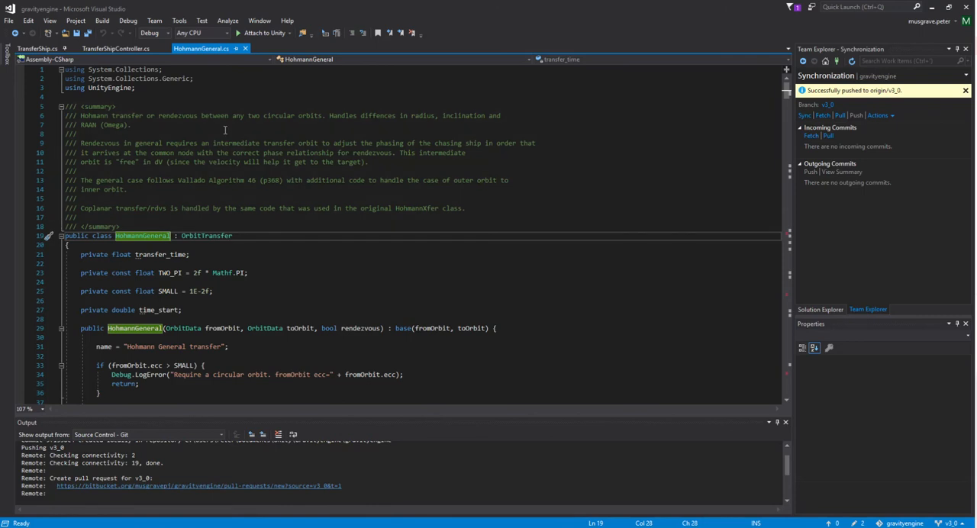
pyautogui.moveTo(510, 199)
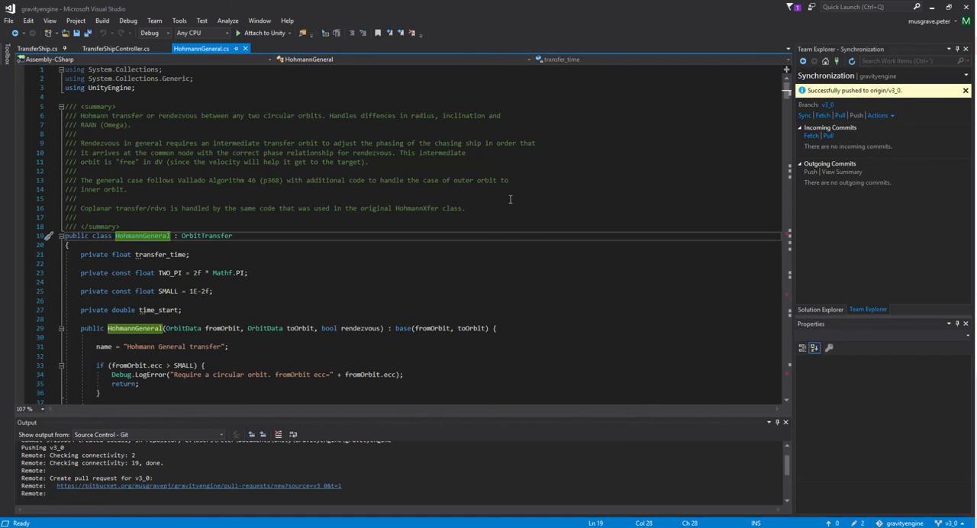
pyautogui.moveTo(648, 219)
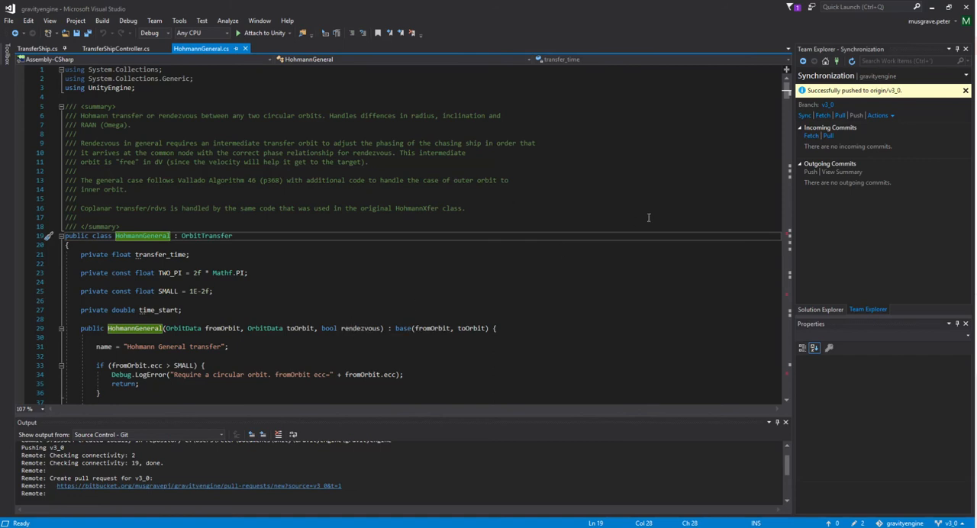
pyautogui.moveTo(649, 218)
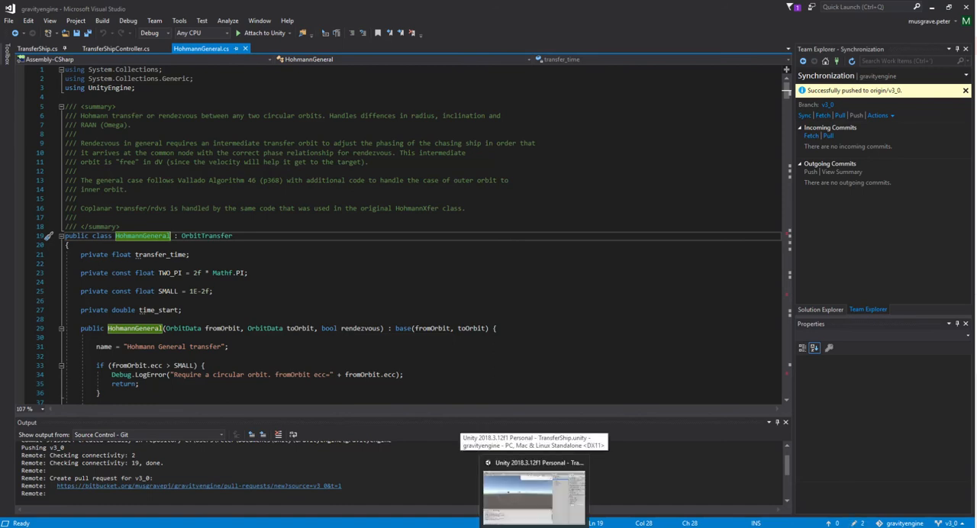
pyautogui.click(533, 496)
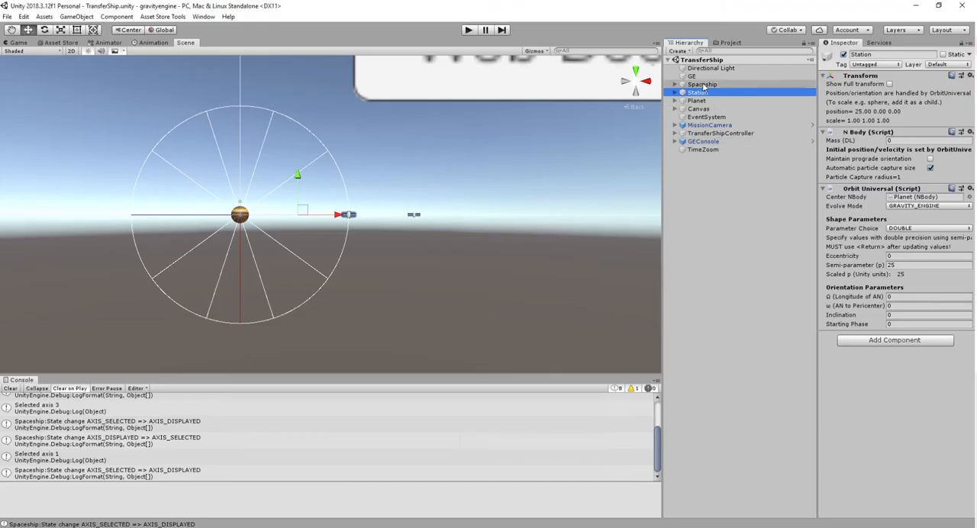
# Inspect the Spaceship's HOHMANN settings and TransferShipController, whose Ship field references Spaceship.
pyautogui.click(924, 354)
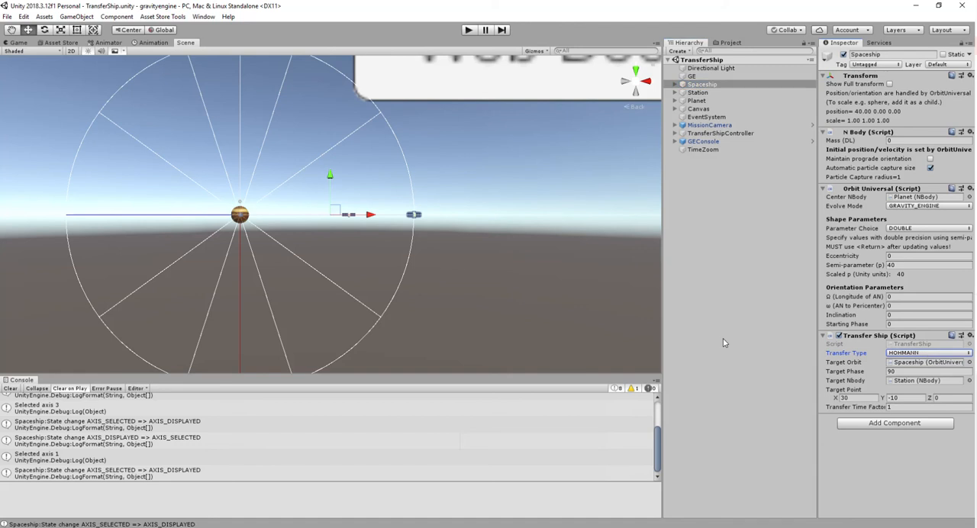
pyautogui.moveTo(748, 166)
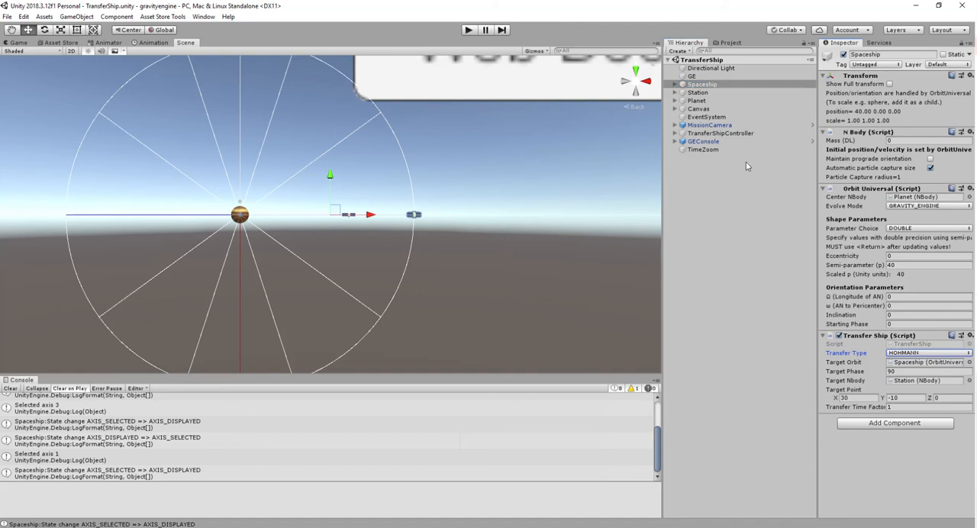
pyautogui.click(720, 133)
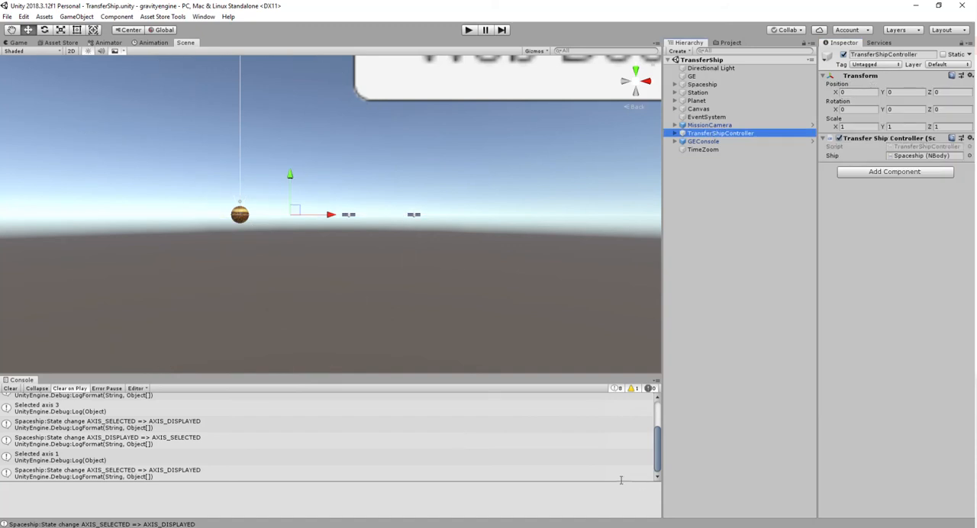
pyautogui.moveTo(622, 479)
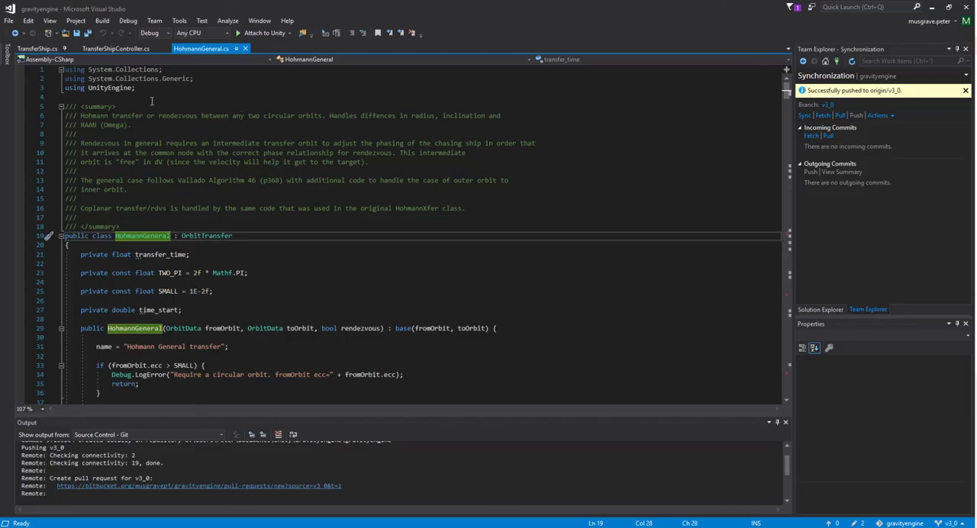
# Review TransferShipController.cs, highlighting the null argument in DoTransfer(null) on line 34.
pyautogui.click(115, 48)
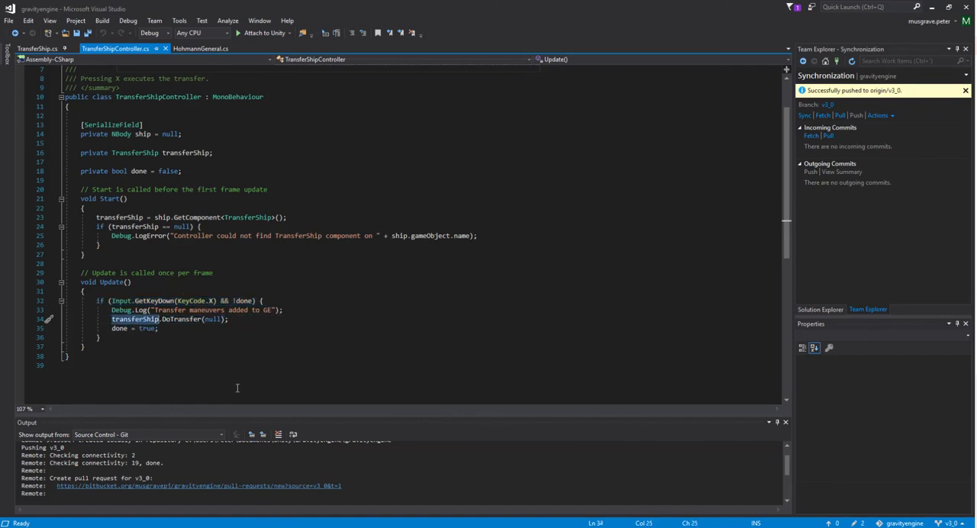
pyautogui.doubleClick(213, 320)
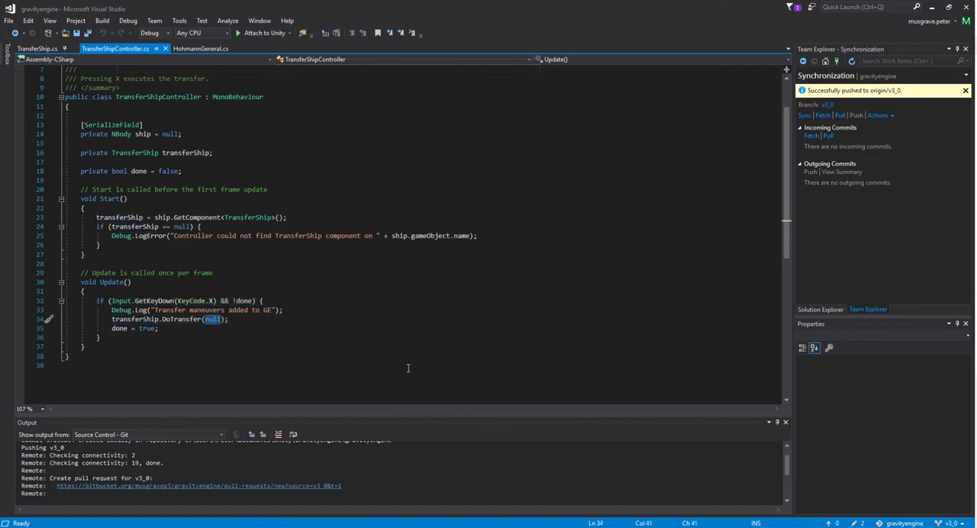
pyautogui.moveTo(523, 332)
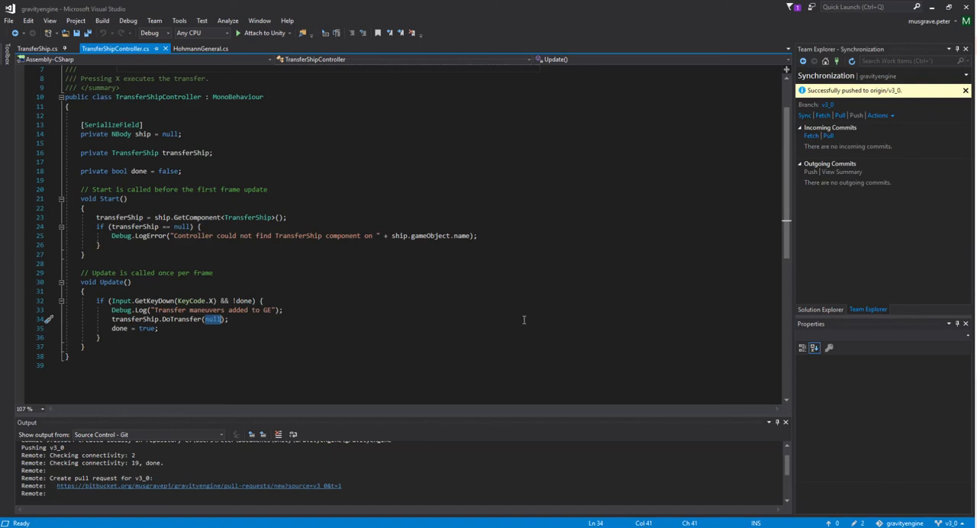
pyautogui.moveTo(508, 280)
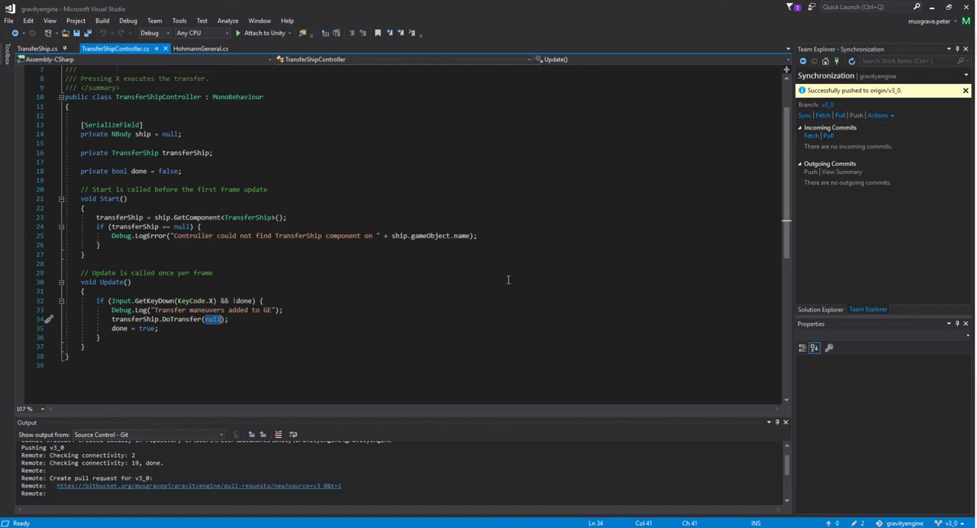
pyautogui.moveTo(508, 271)
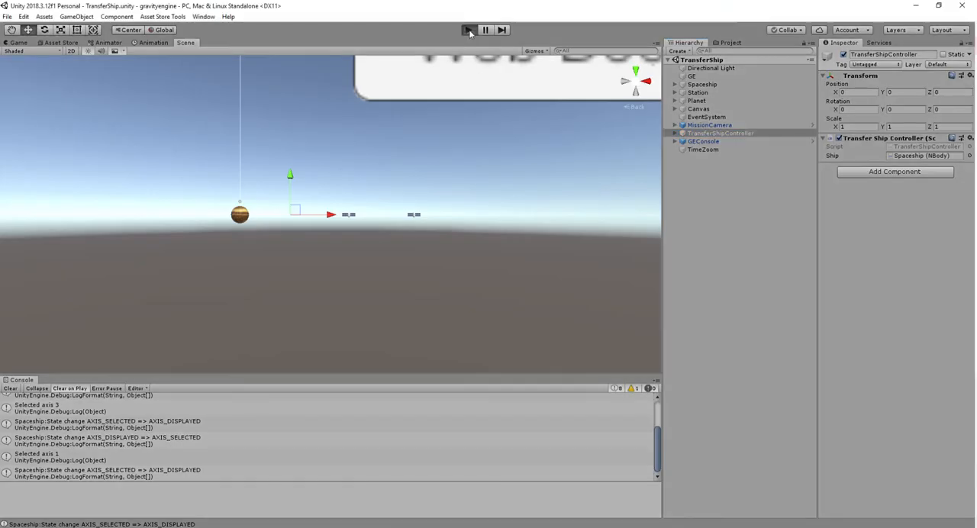
# Play the TransferShip scene and press X to run the Hohmann transfer.
pyautogui.click(468, 30)
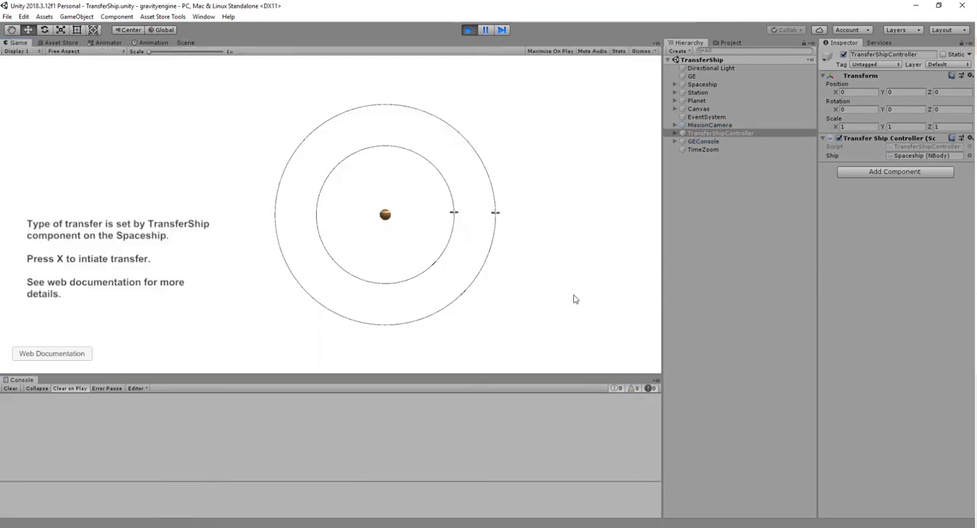
pyautogui.press('x')
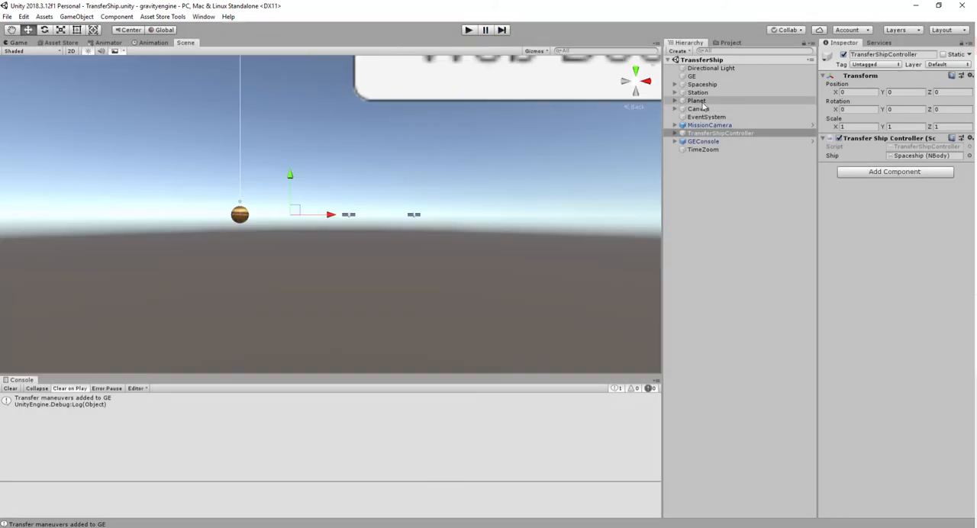
# Use HOHMANN_RDVS for the Spaceship and set the Station's orbit inclination to 20.
pyautogui.click(702, 84)
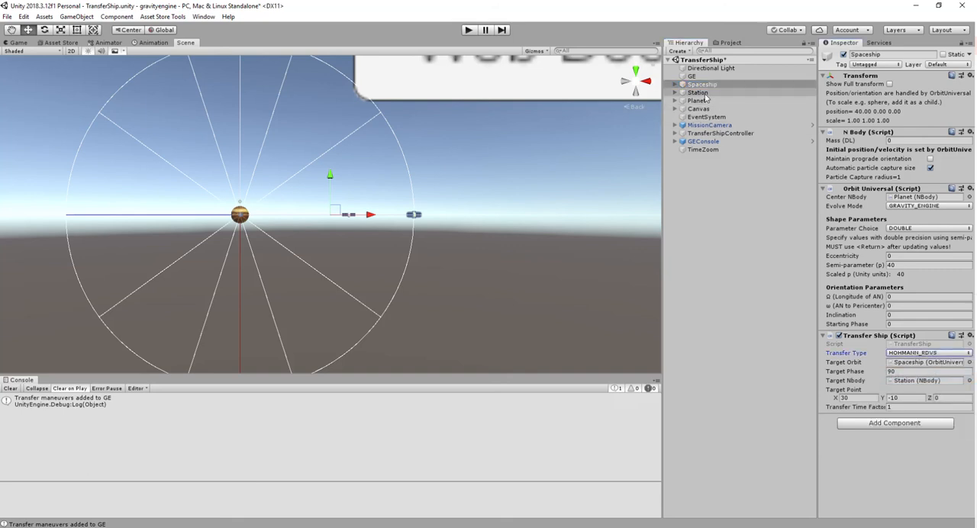
pyautogui.click(698, 92)
pyautogui.write('2')
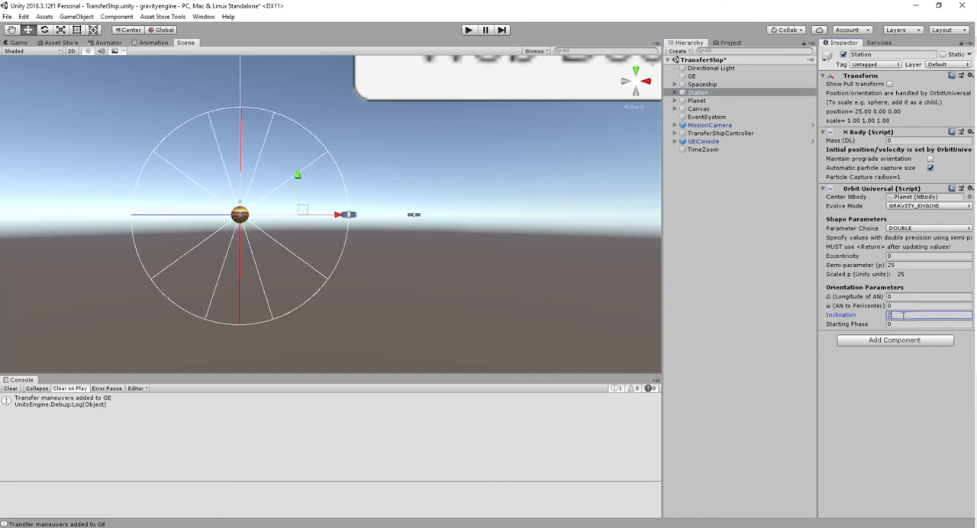
pyautogui.write('0')
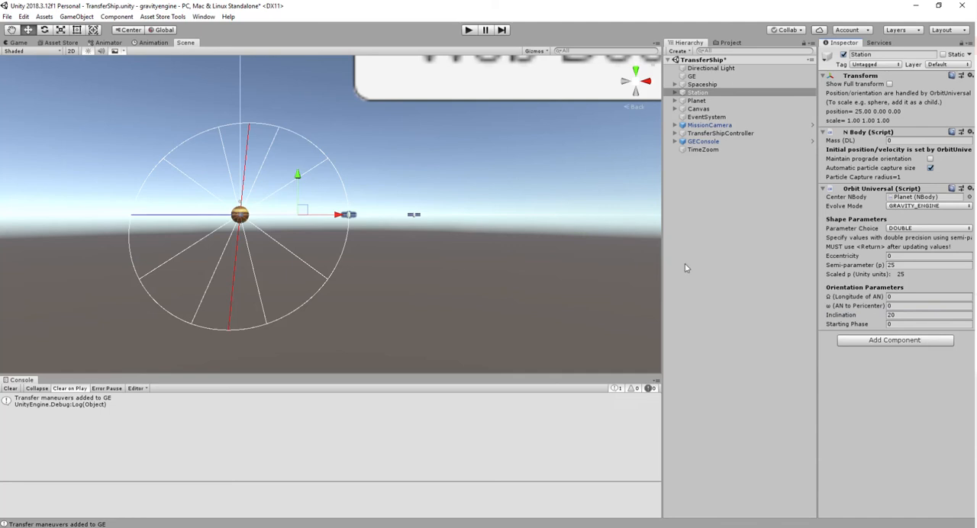
pyautogui.moveTo(515, 209)
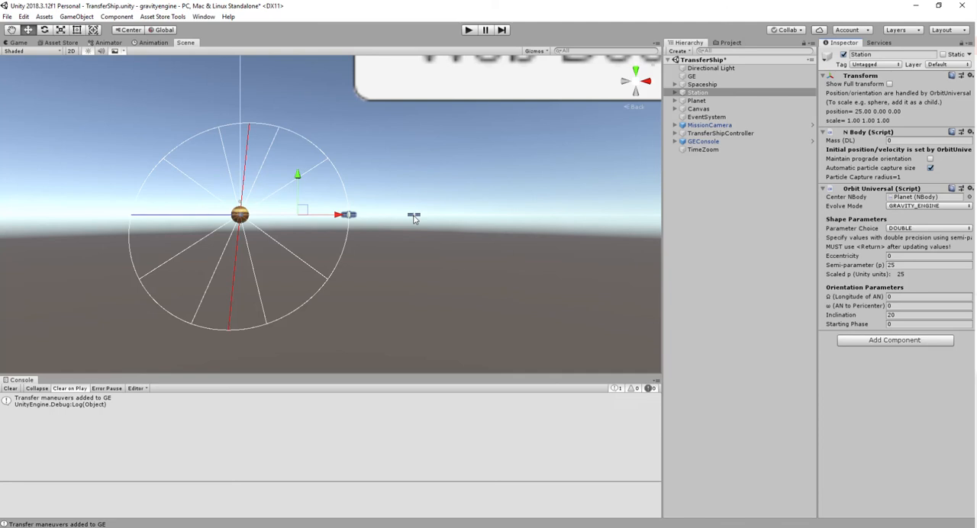
pyautogui.moveTo(414, 220)
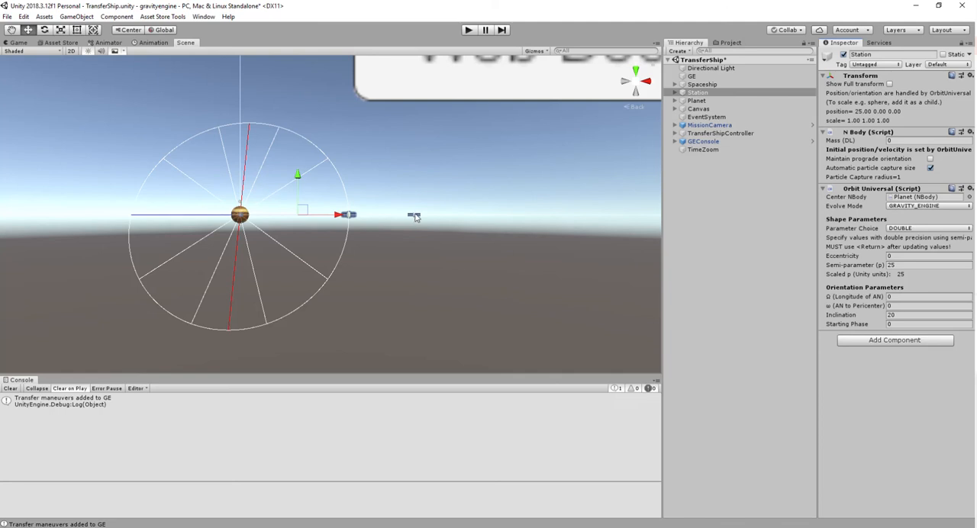
pyautogui.moveTo(413, 205)
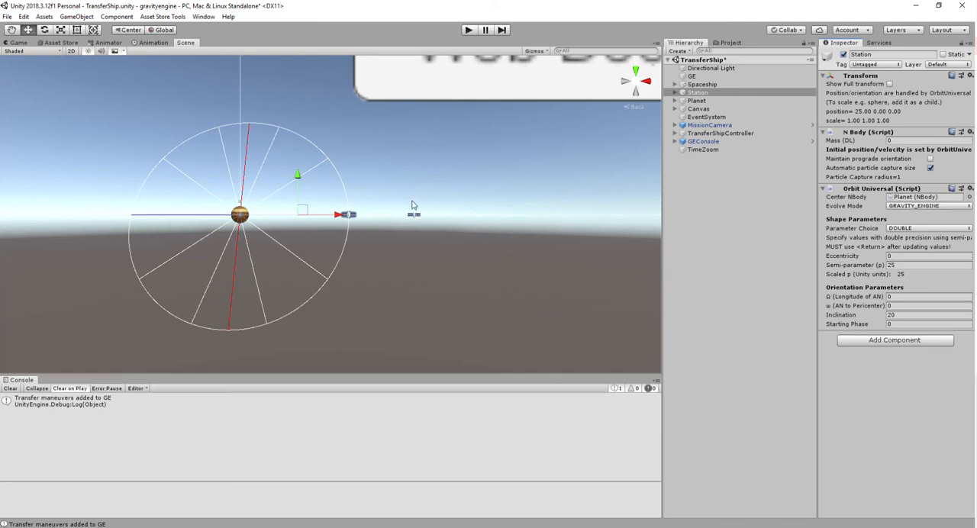
pyautogui.moveTo(425, 213)
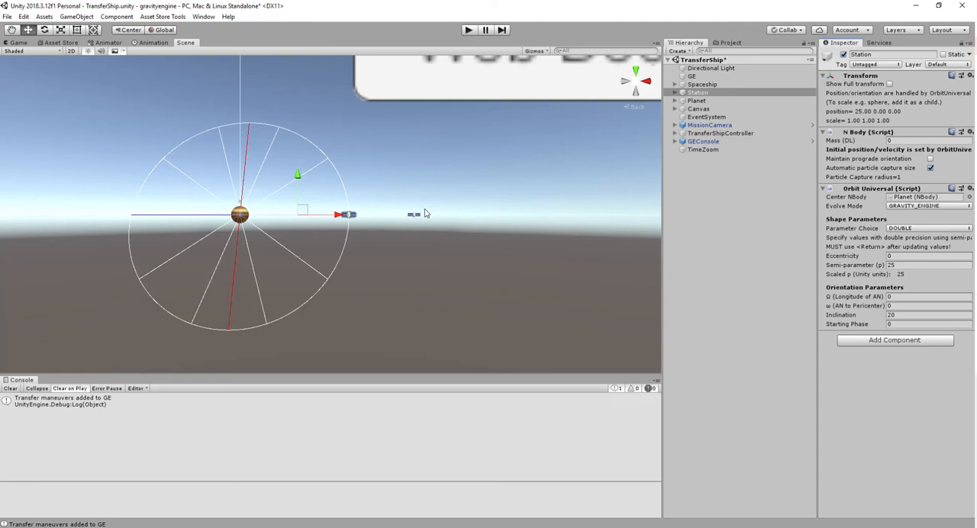
pyautogui.moveTo(197, 145)
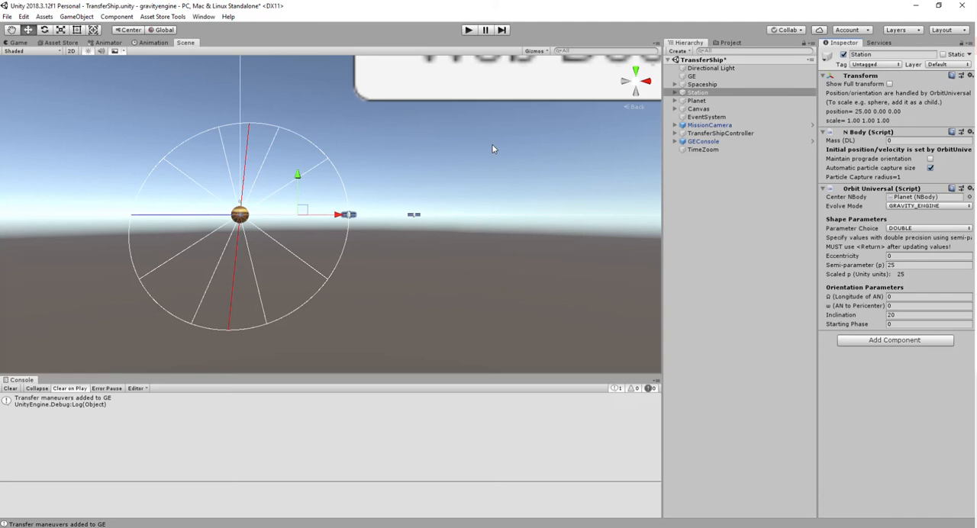
pyautogui.moveTo(484, 131)
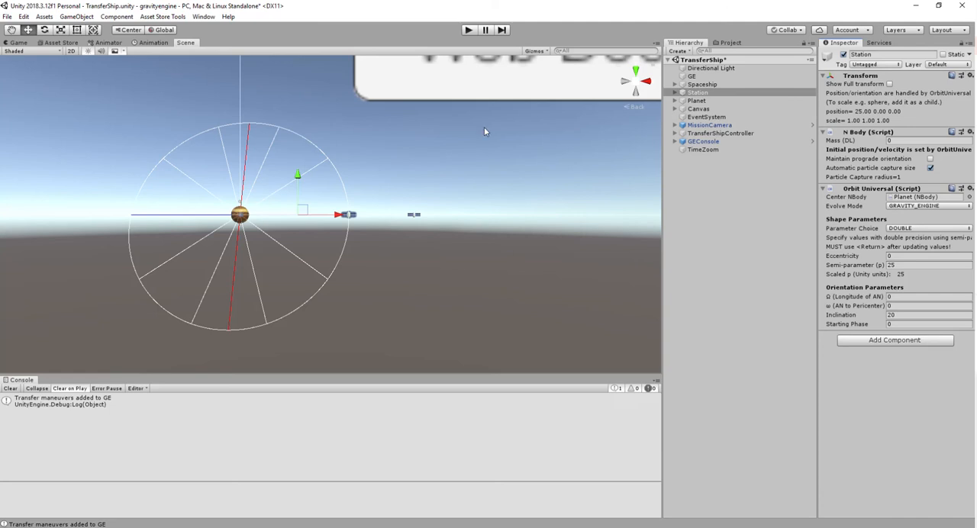
pyautogui.moveTo(468, 29)
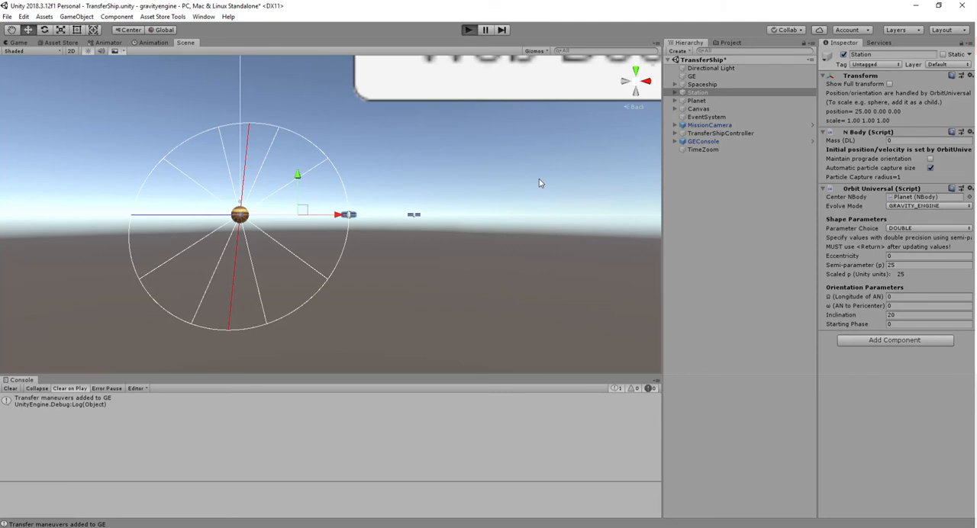
pyautogui.moveTo(570, 255)
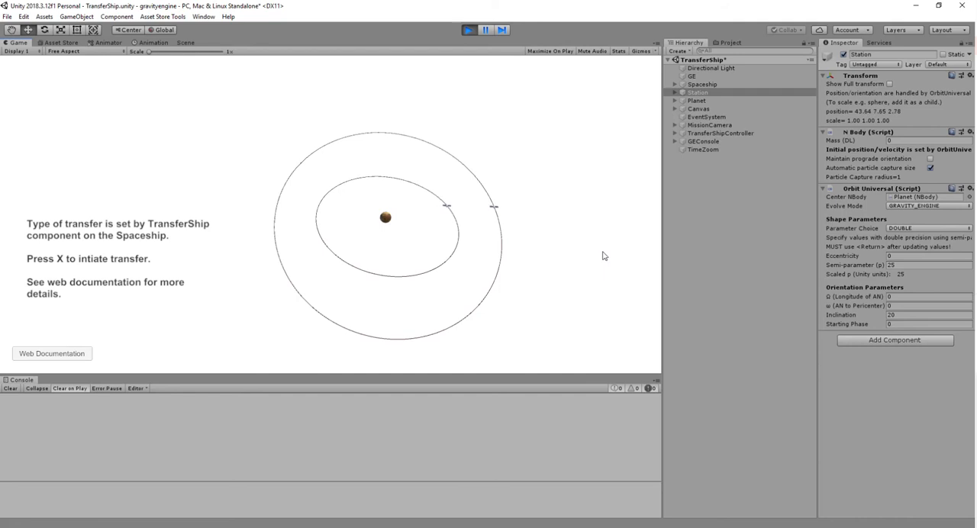
# Trigger the Hohmann rendezvous with X, watch it finish, then stop play mode.
pyautogui.press('x')
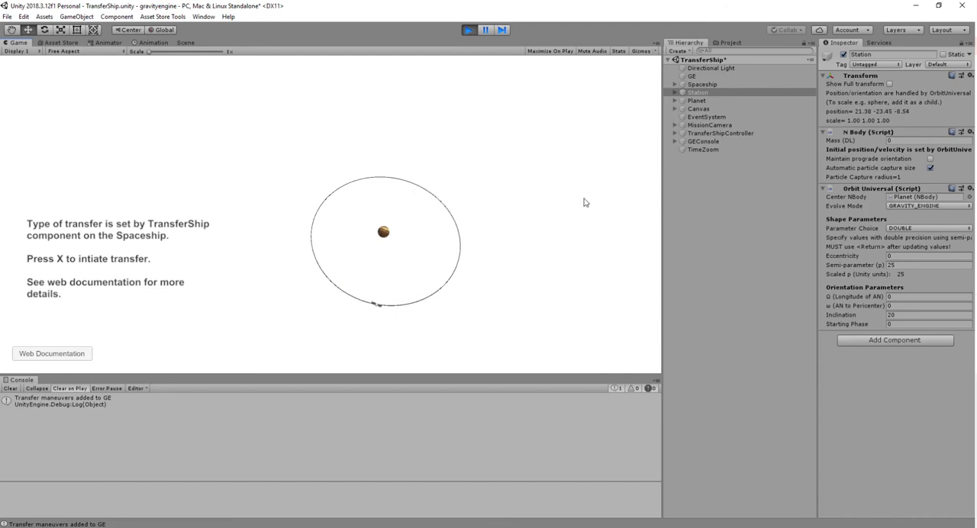
pyautogui.click(469, 29)
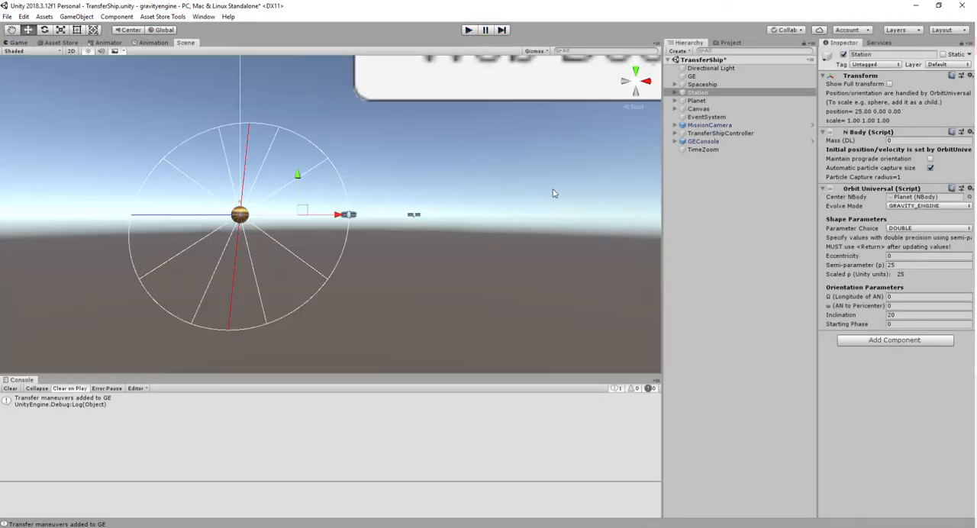
pyautogui.moveTo(732, 266)
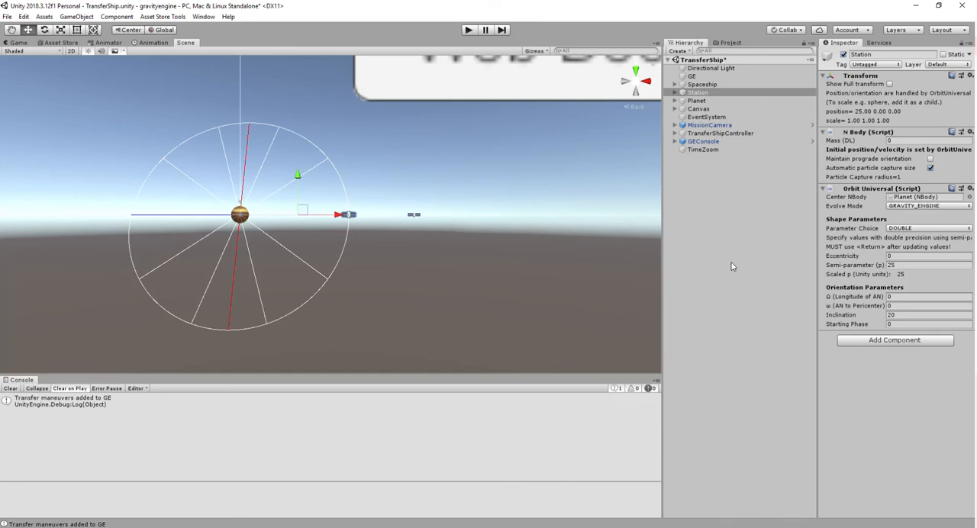
# Switch the Spaceship's Transfer Type from HOHMANN_RDVS to LAMBERT_RDVS.
pyautogui.click(703, 84)
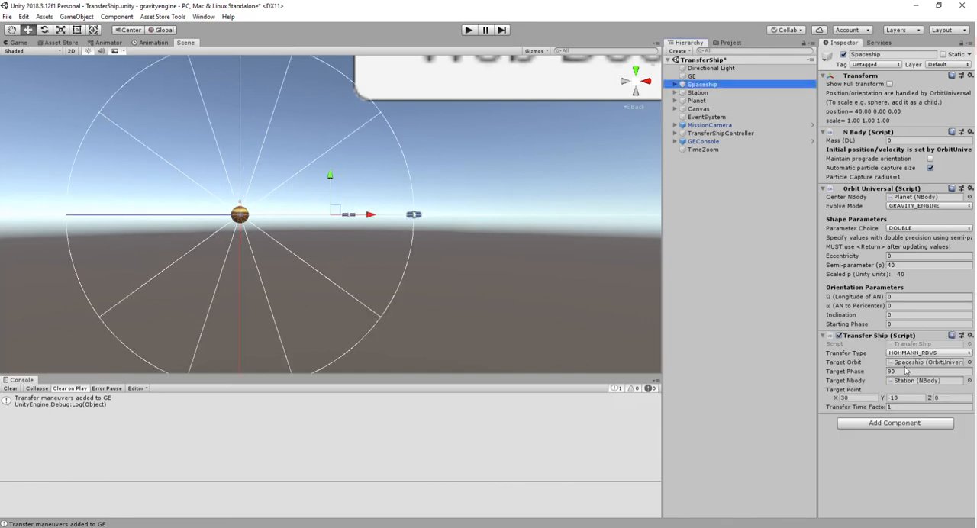
pyautogui.click(929, 353)
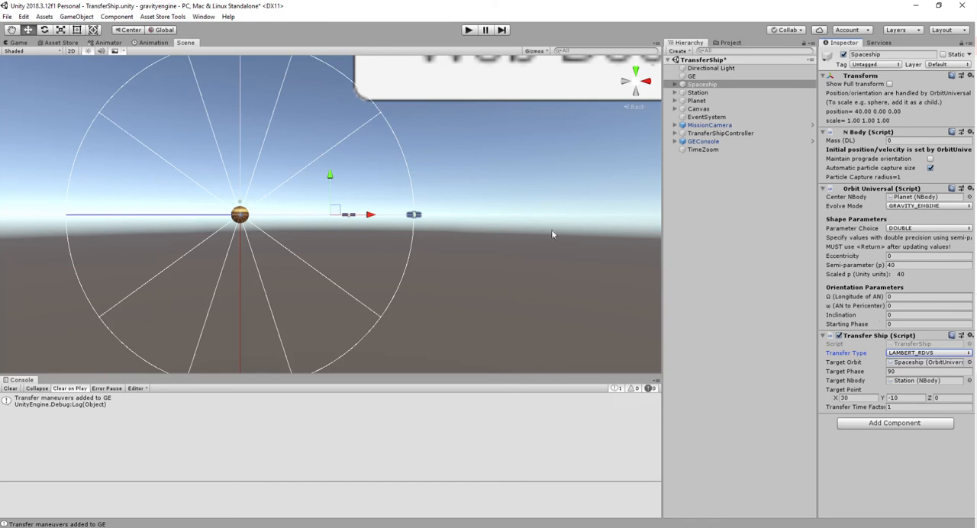
pyautogui.moveTo(479, 286)
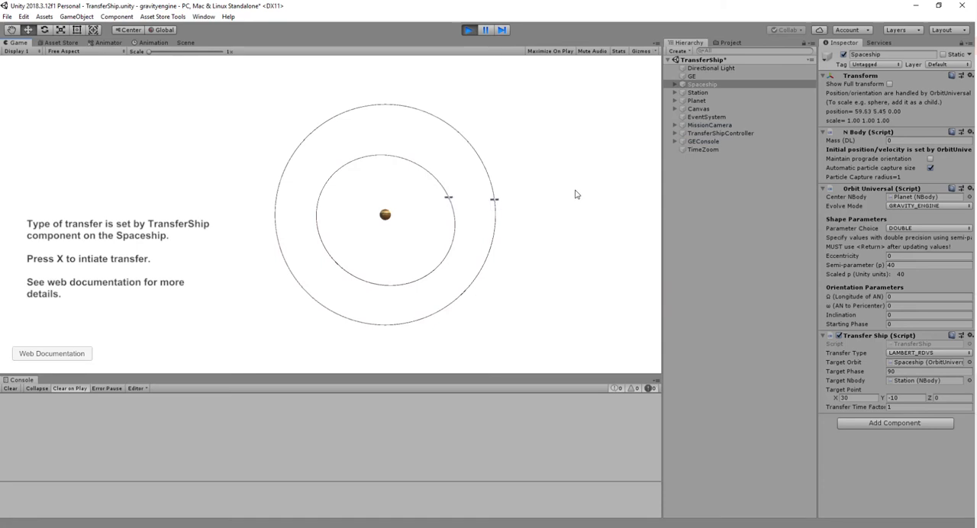
pyautogui.press('x')
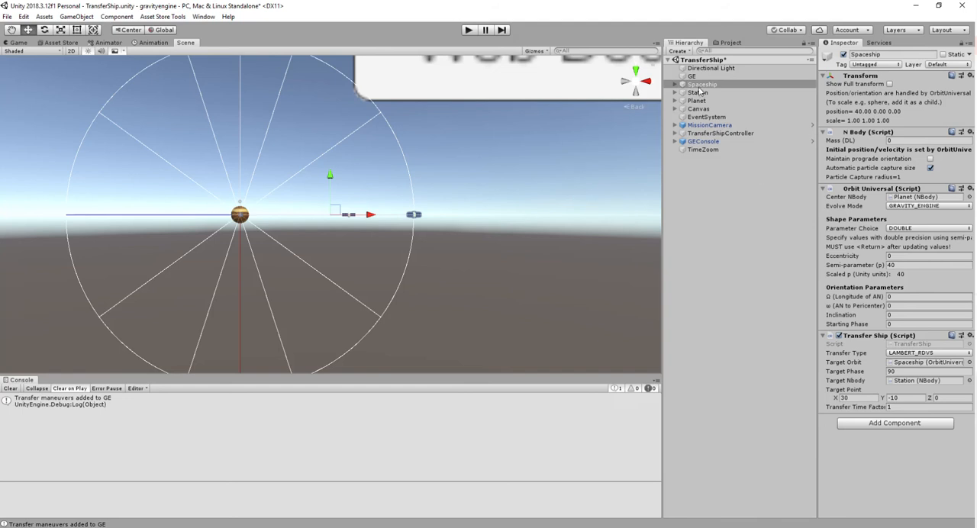
pyautogui.moveTo(699, 88)
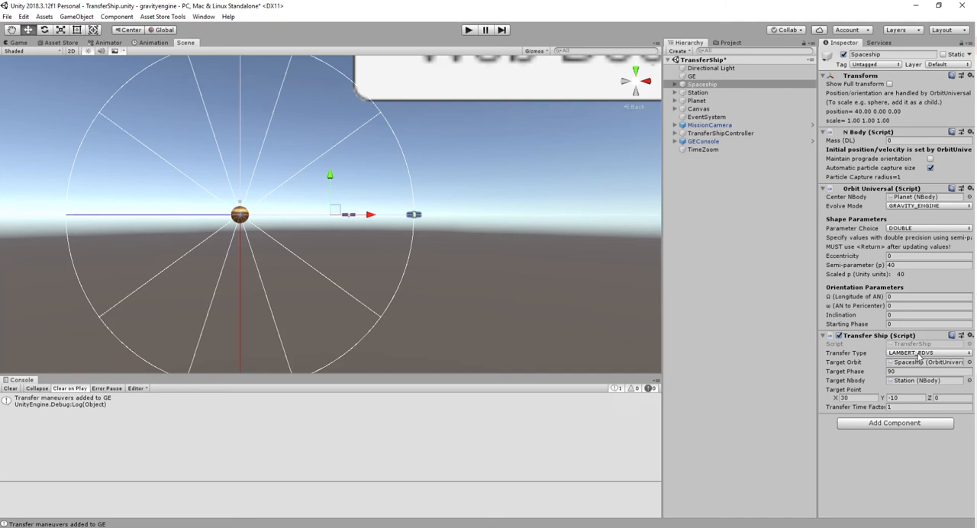
pyautogui.click(927, 353)
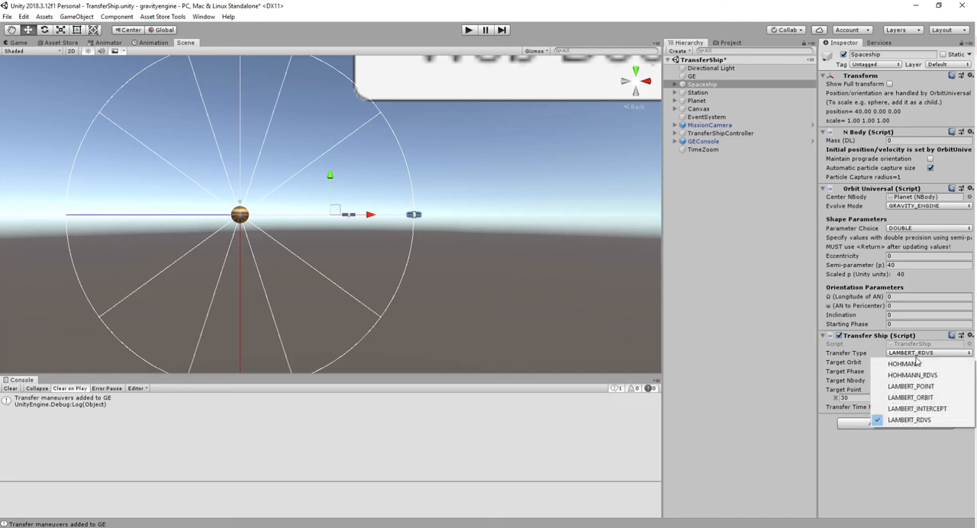
pyautogui.click(904, 363)
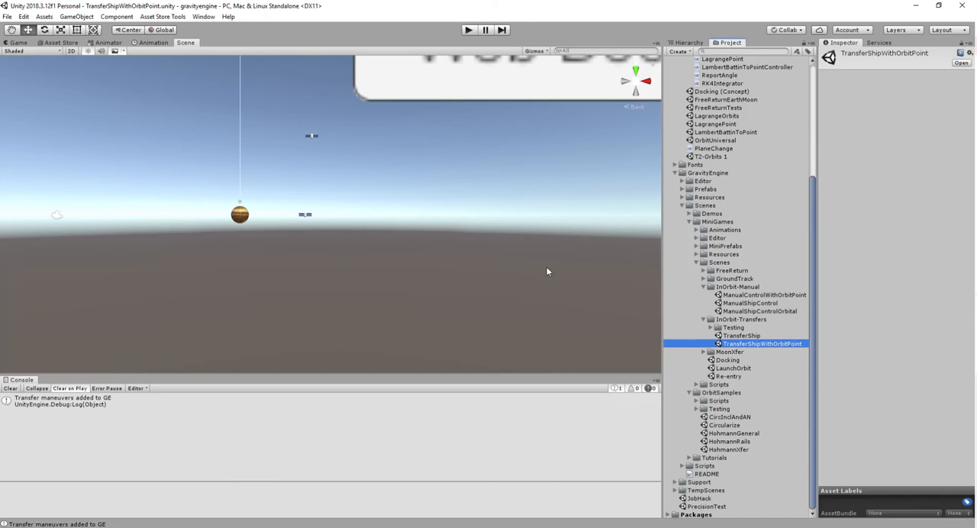
pyautogui.moveTo(689, 46)
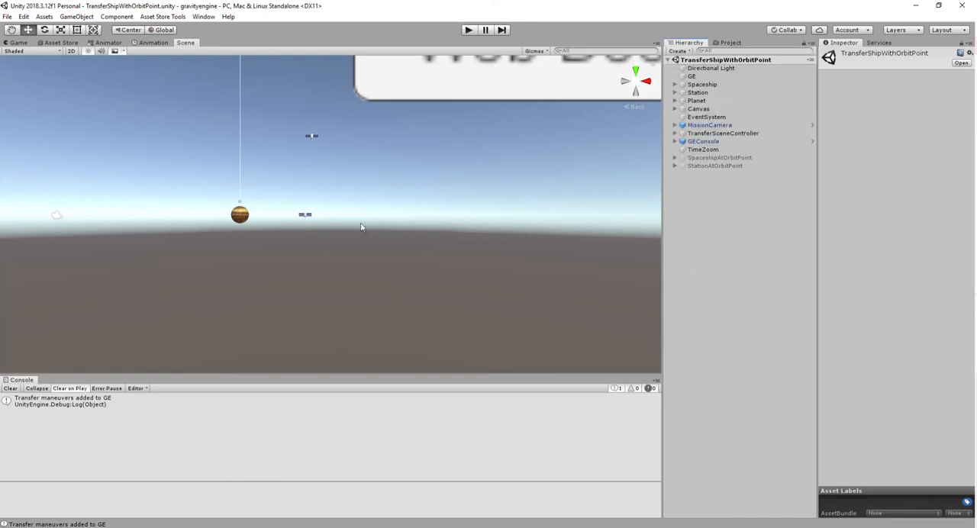
# Inspect the Spaceship, Station and TransferSceneController objects in the TransferShipWithOrbitPoint scene.
pyautogui.click(698, 84)
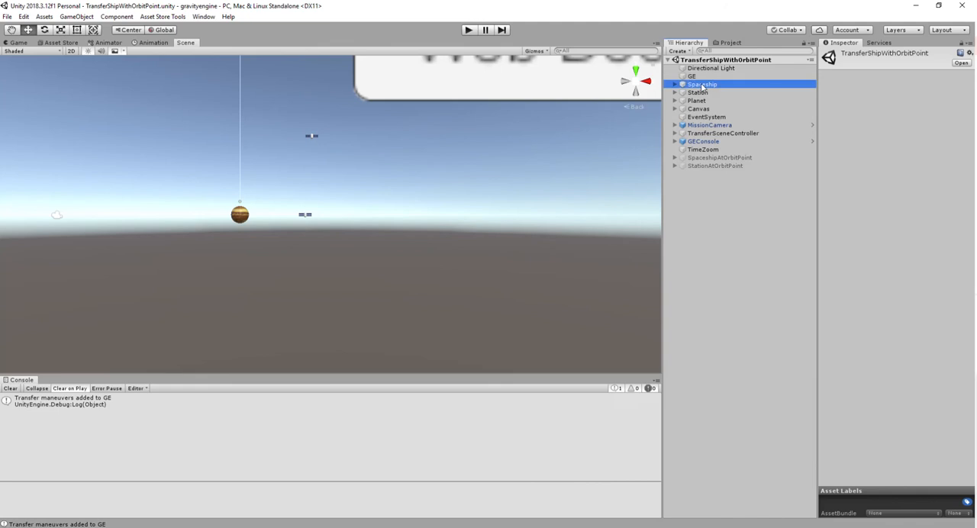
pyautogui.click(698, 93)
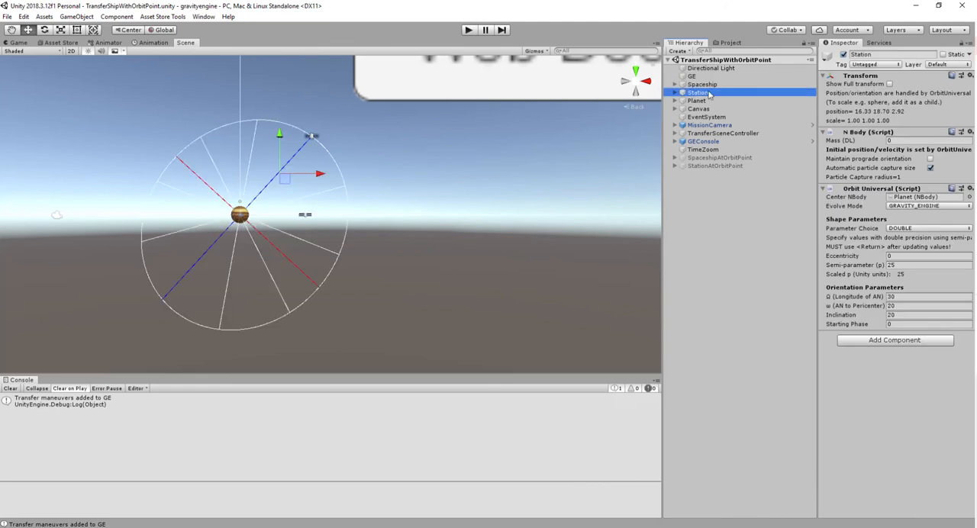
pyautogui.click(722, 133)
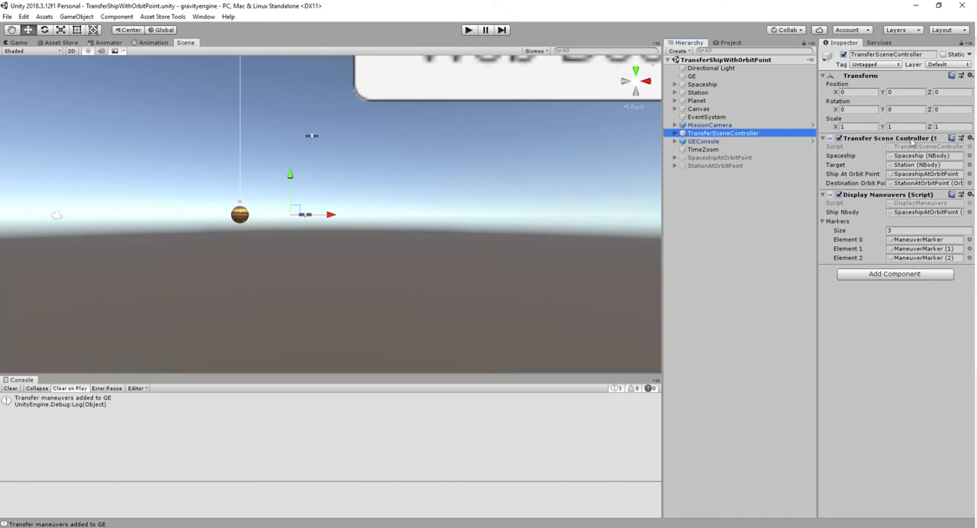
pyautogui.moveTo(857, 200)
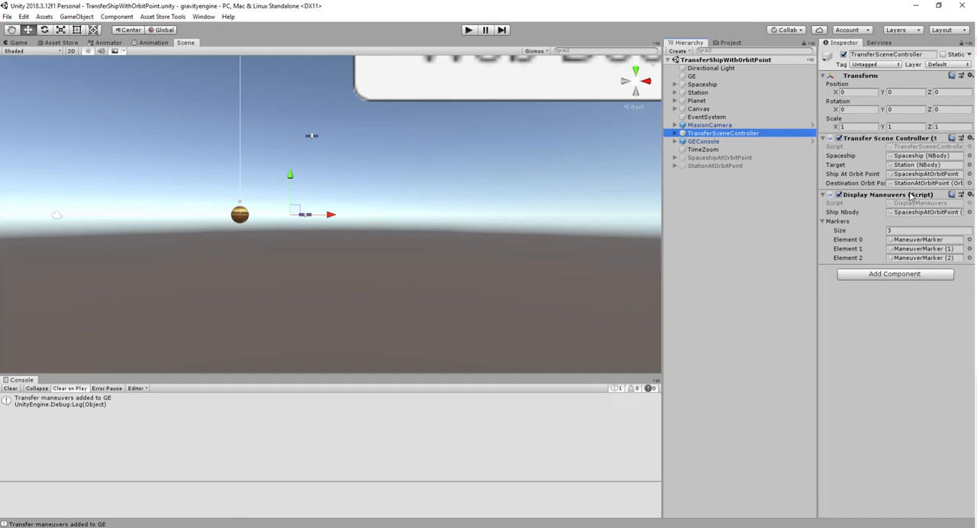
pyautogui.moveTo(898, 387)
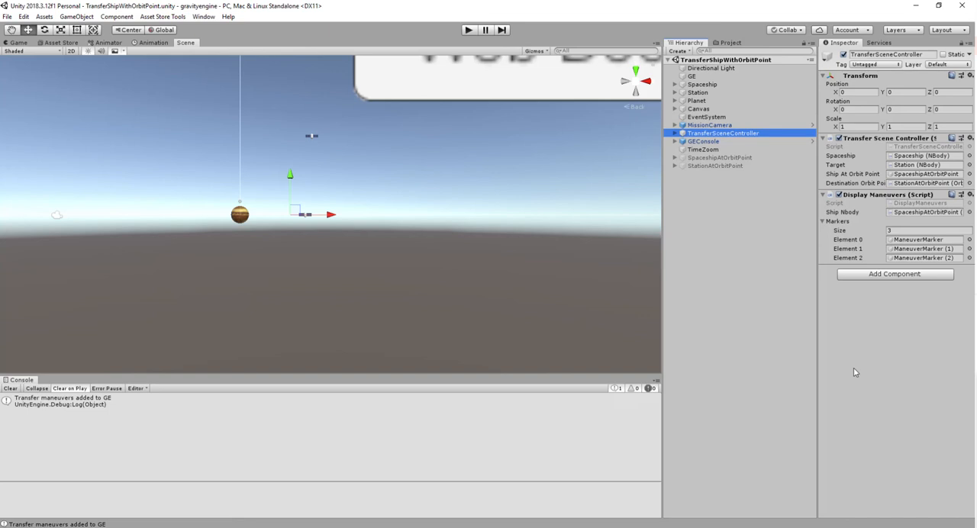
pyautogui.moveTo(885, 369)
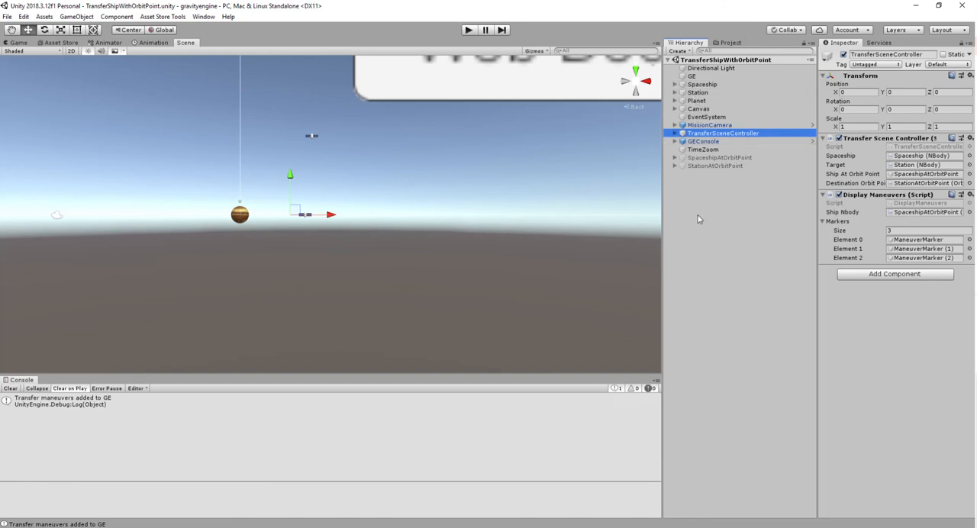
pyautogui.moveTo(756, 342)
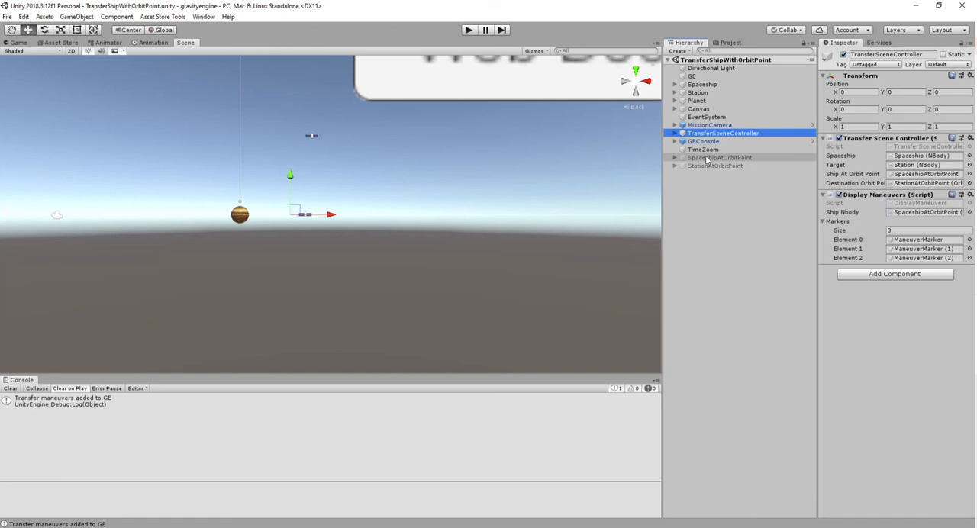
# Inspect SpaceshipAtOrbitPoint and StationAtOrbitPoint, then view SpaceshipAtOrbitPoint's transfer type choices.
pyautogui.click(720, 157)
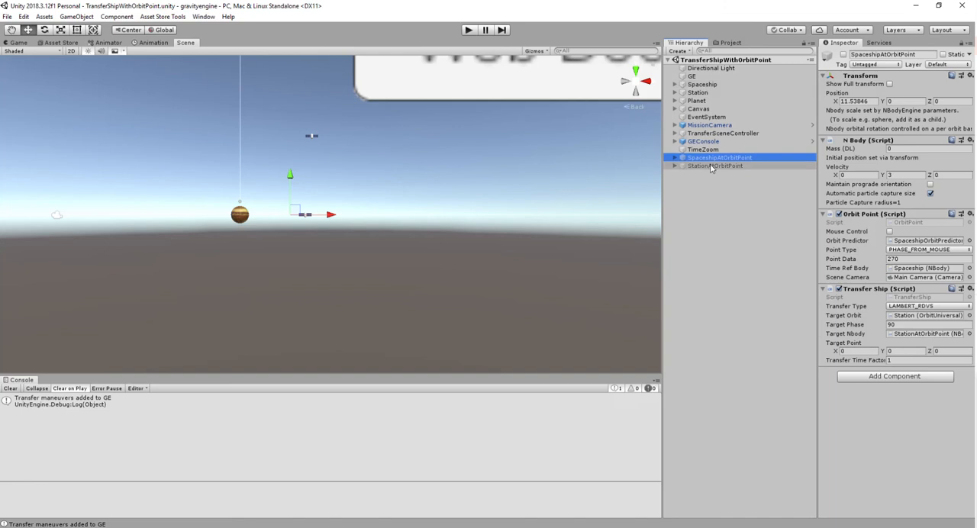
pyautogui.moveTo(712, 170)
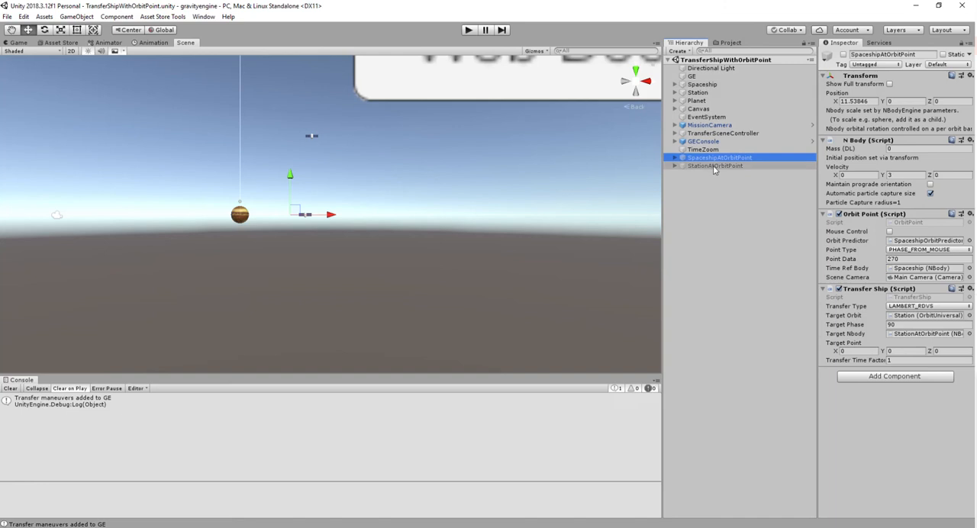
pyautogui.click(715, 165)
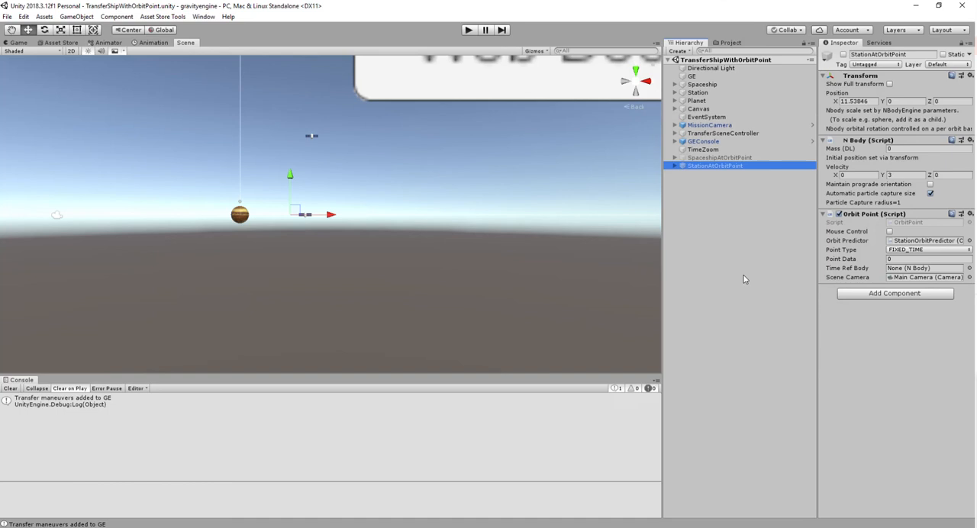
pyautogui.moveTo(718, 257)
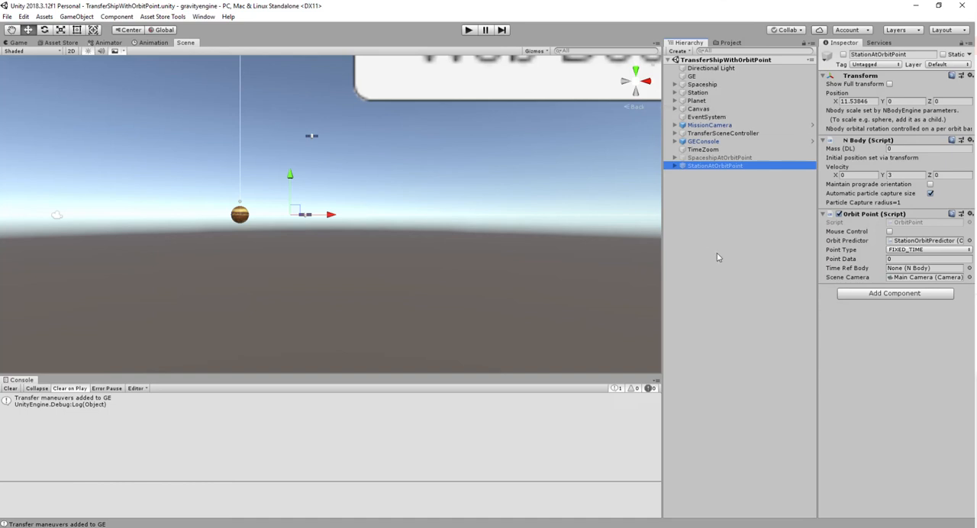
pyautogui.moveTo(735, 287)
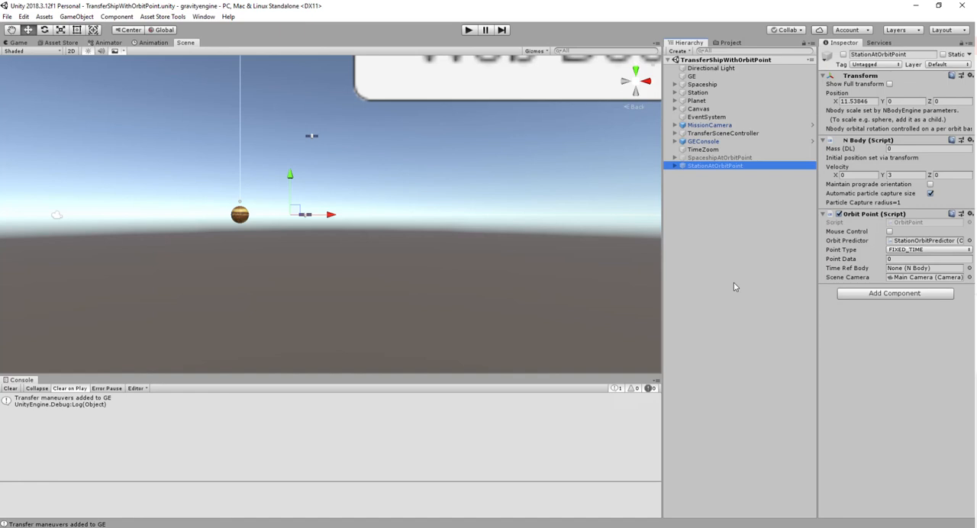
pyautogui.moveTo(734, 198)
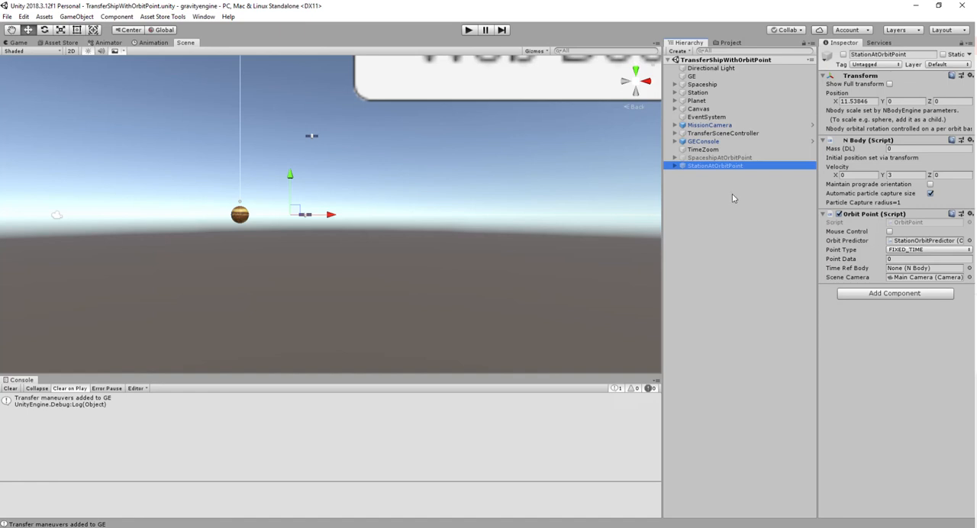
pyautogui.click(720, 157)
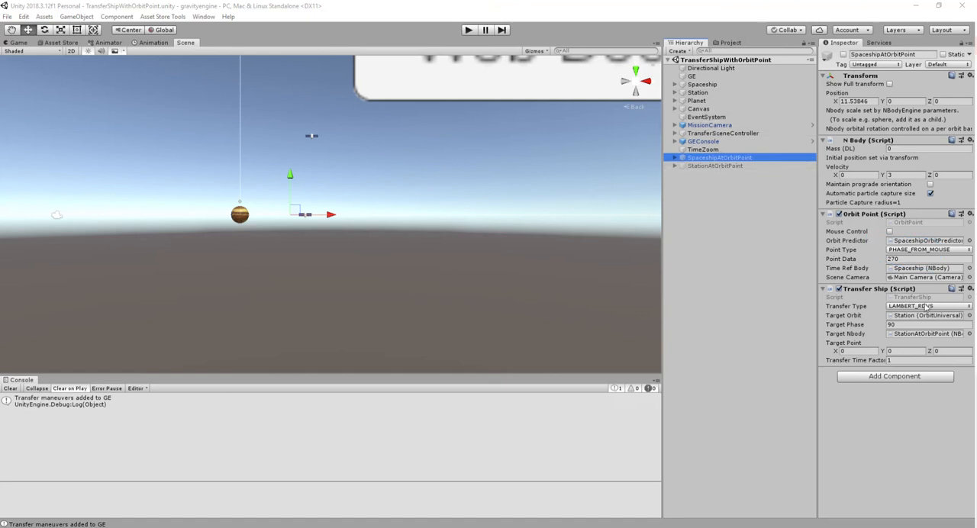
pyautogui.moveTo(878, 313)
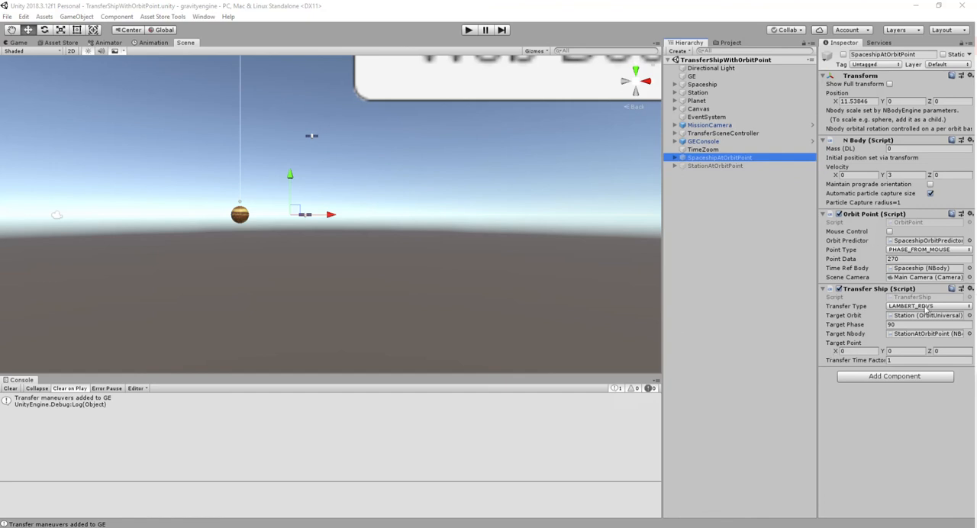
pyautogui.moveTo(920, 313)
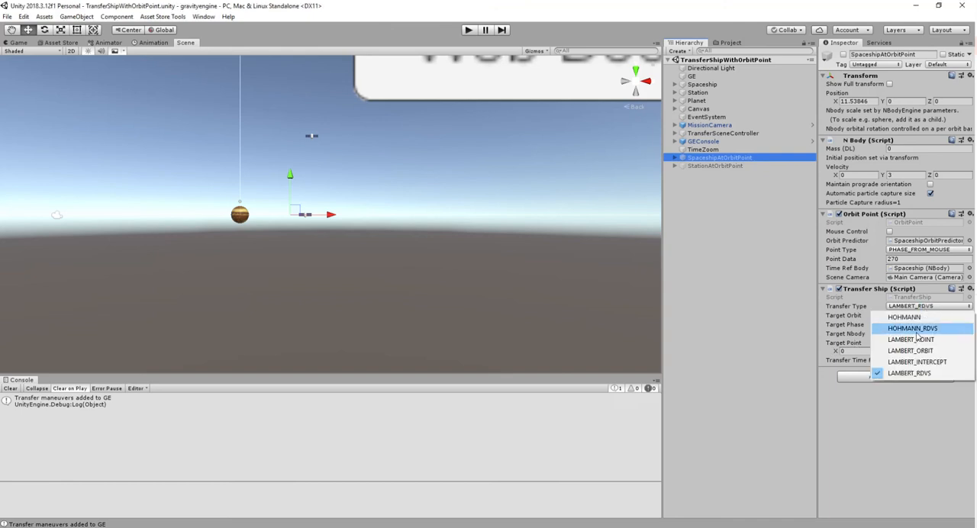
pyautogui.click(911, 339)
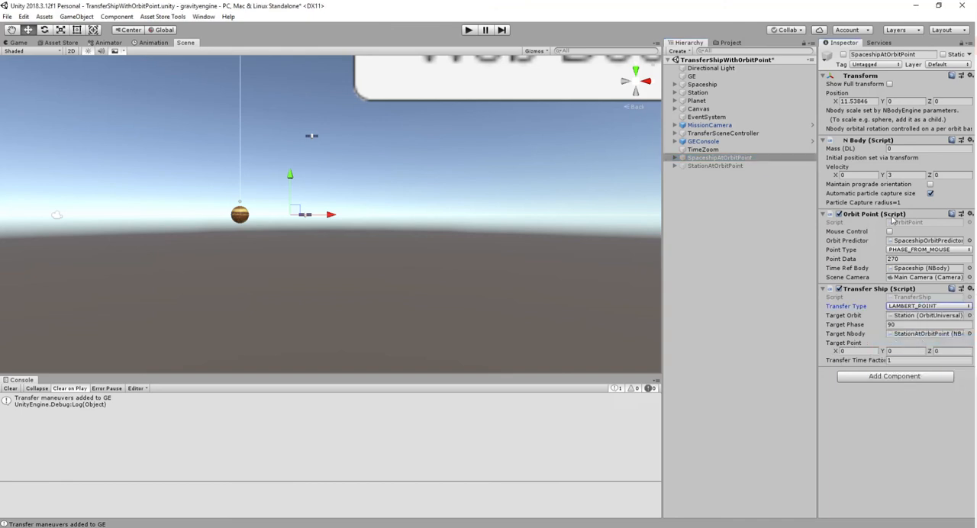
pyautogui.click(723, 132)
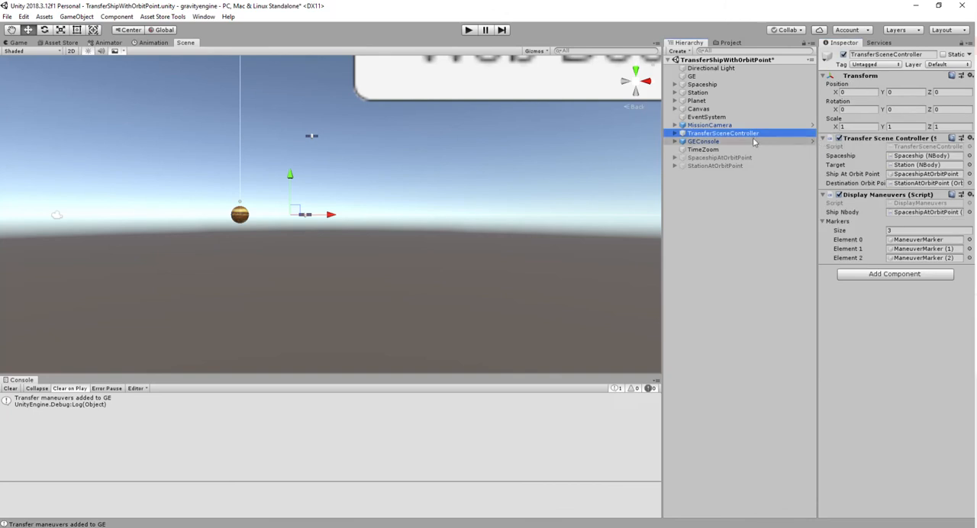
pyautogui.moveTo(359, 197)
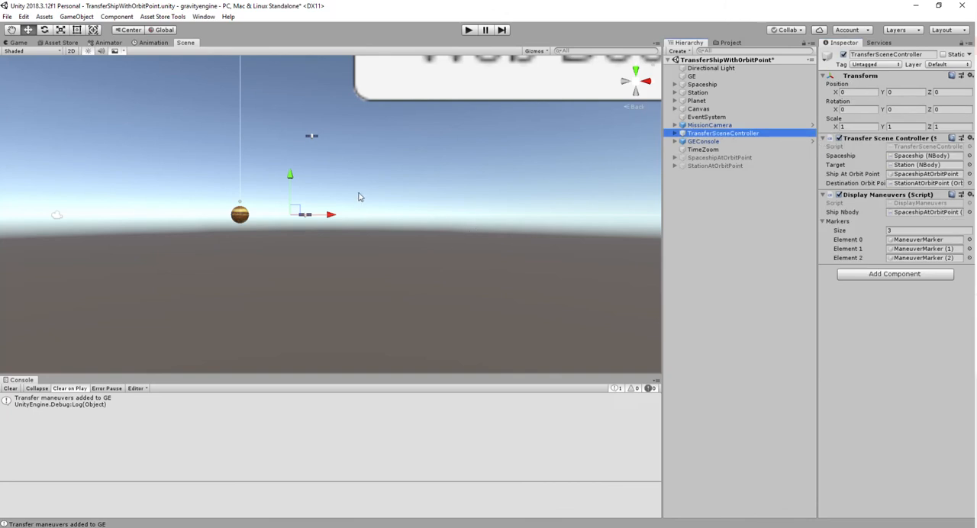
pyautogui.moveTo(312, 208)
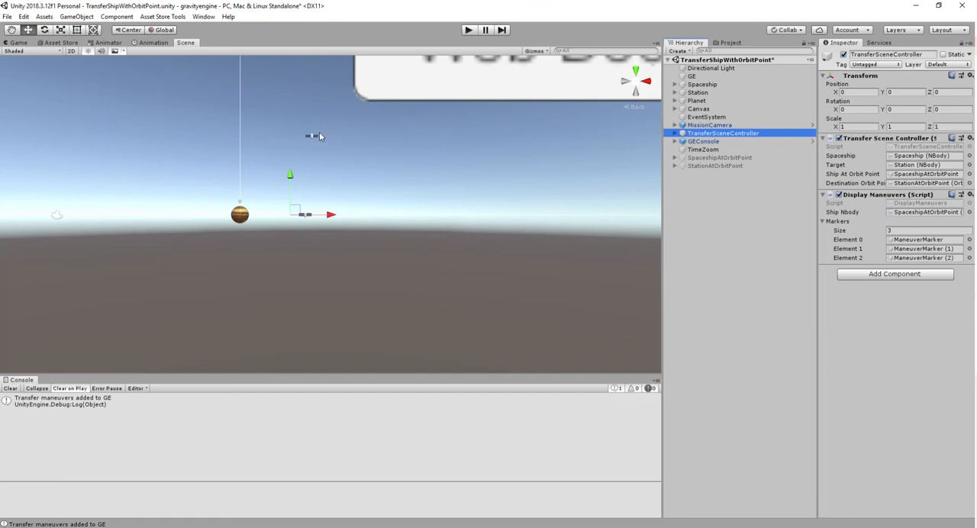
pyautogui.moveTo(375, 176)
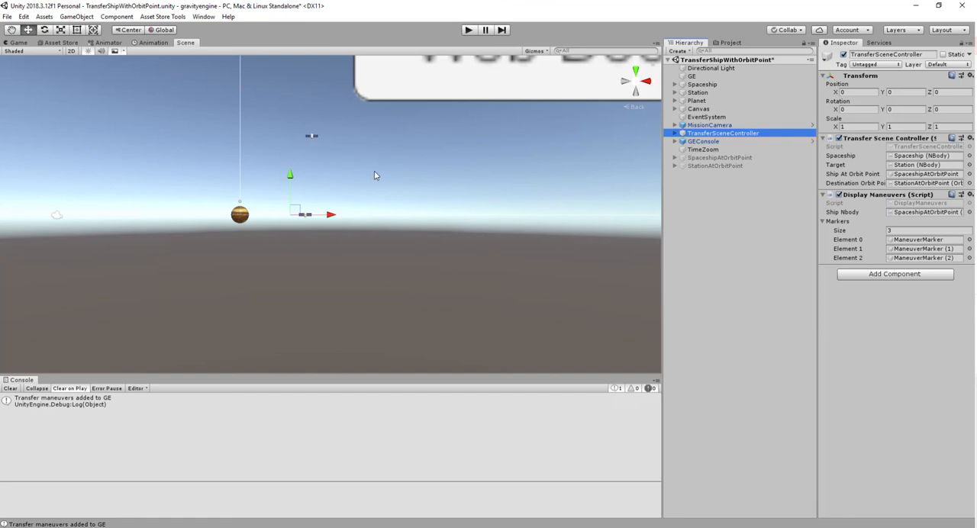
pyautogui.moveTo(553, 238)
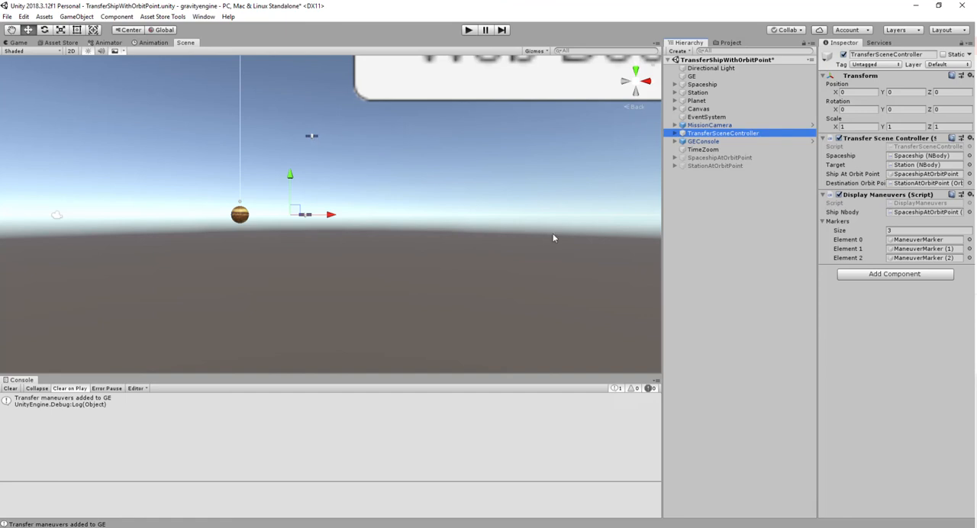
pyautogui.moveTo(546, 292)
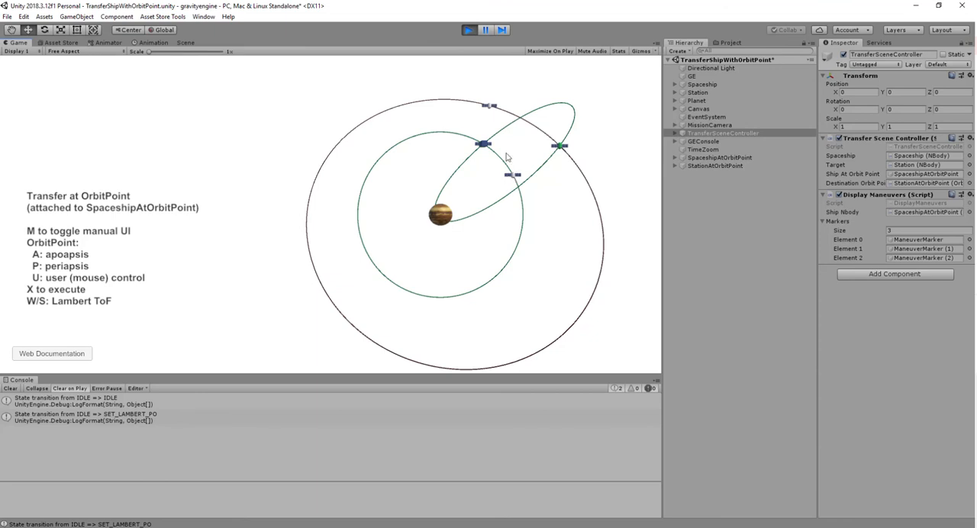
pyautogui.moveTo(489, 147)
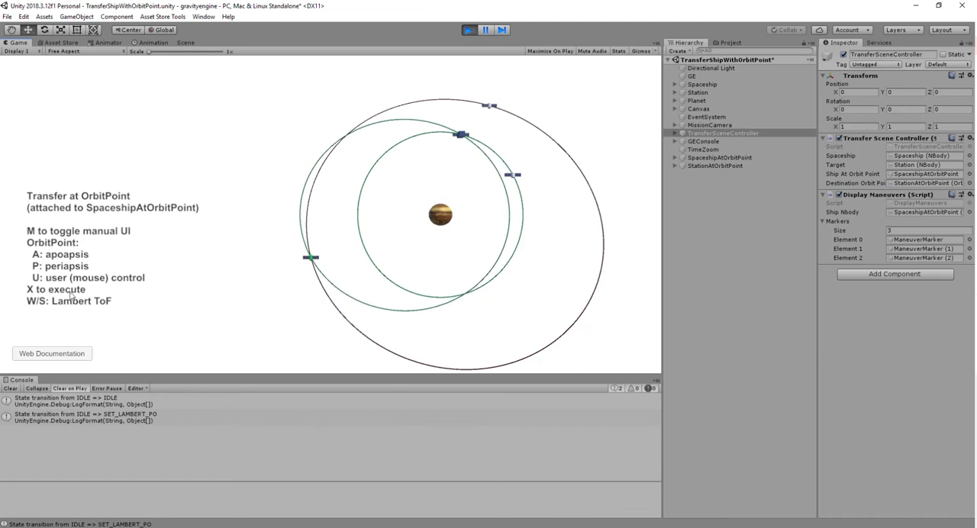
pyautogui.moveTo(200, 300)
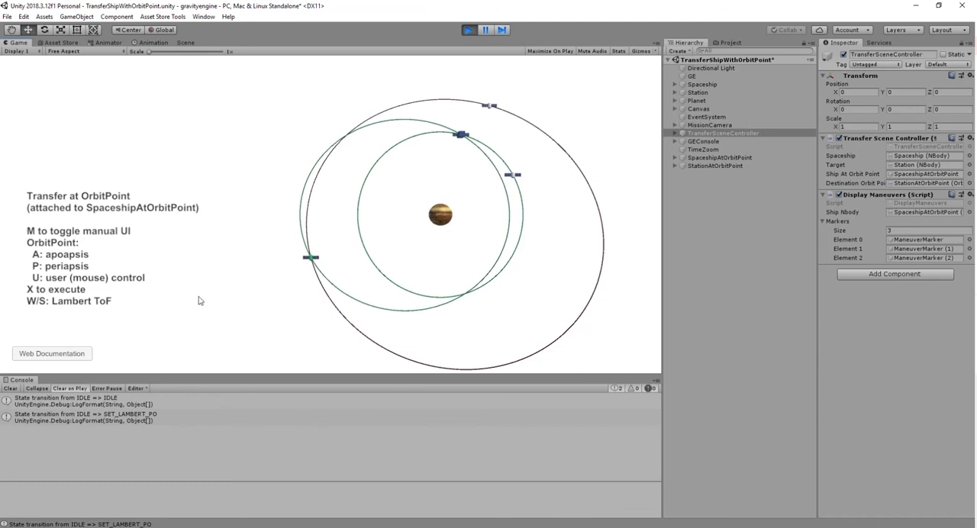
pyautogui.moveTo(185, 315)
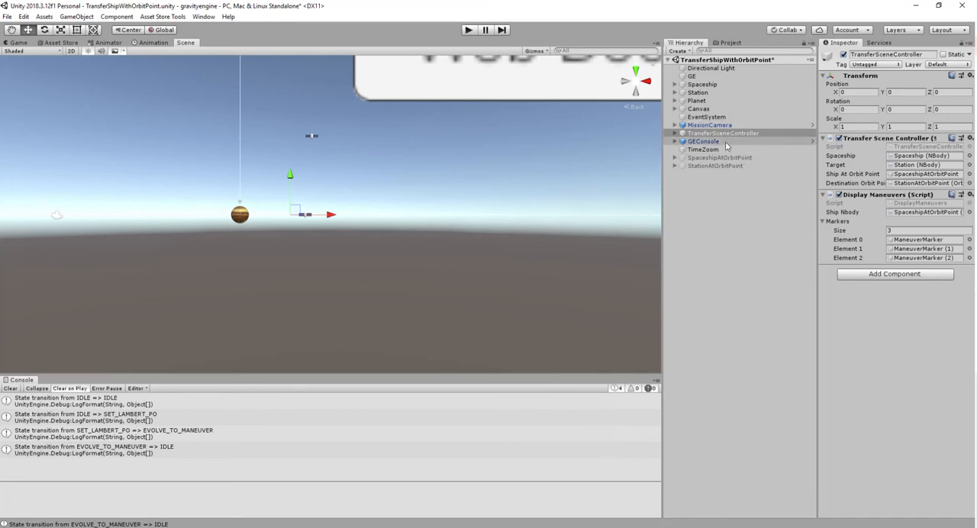
pyautogui.click(720, 157)
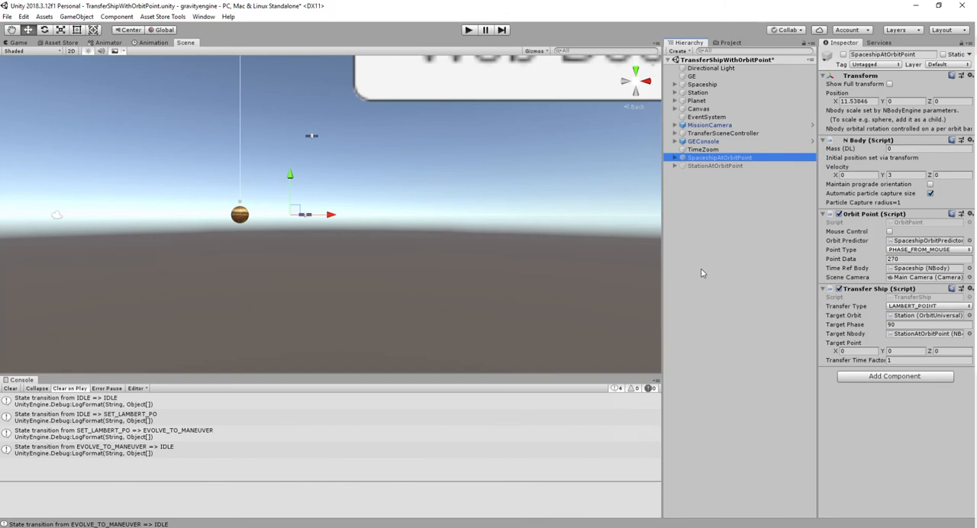
pyautogui.moveTo(861, 298)
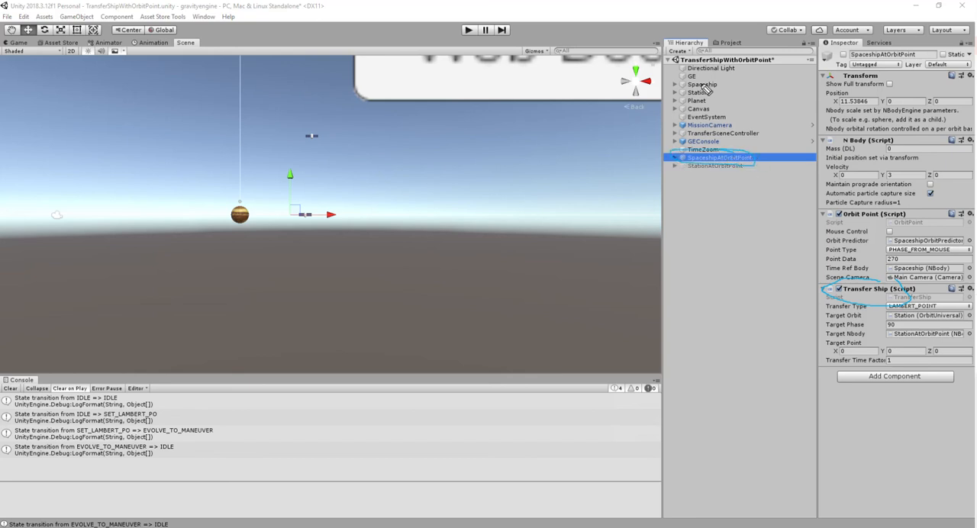
pyautogui.moveTo(847, 301)
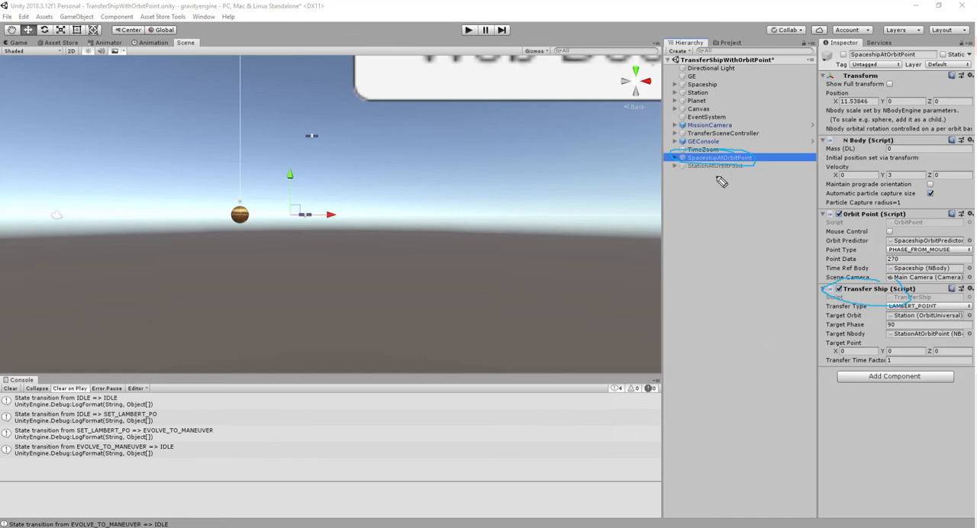
pyautogui.moveTo(773, 338)
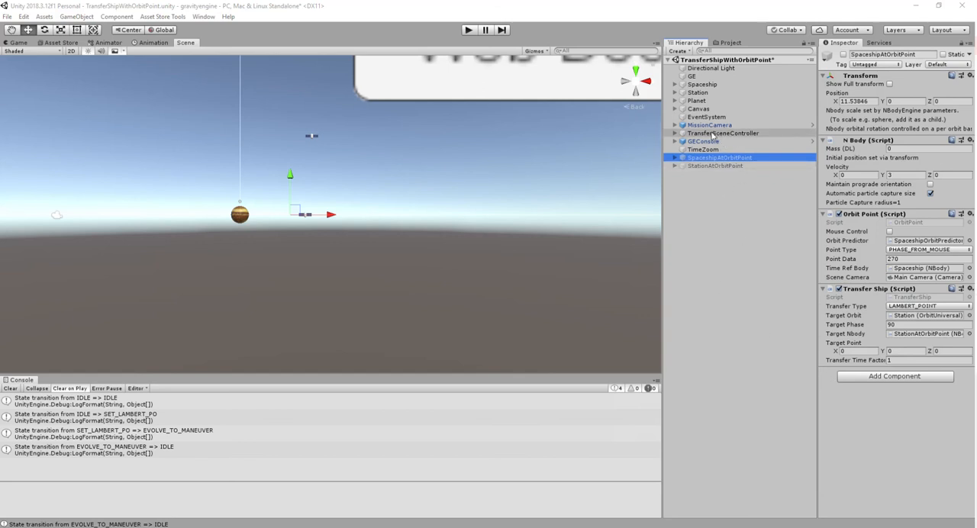
pyautogui.click(722, 133)
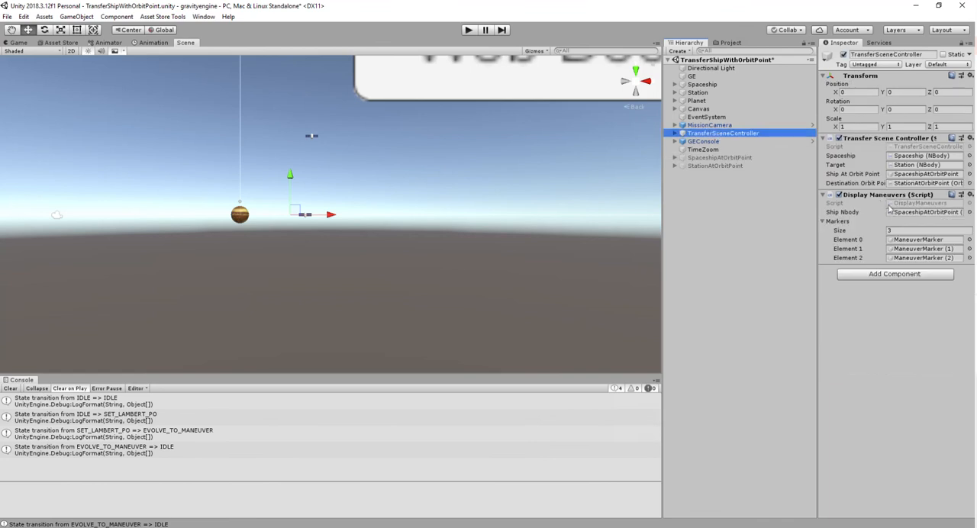
pyautogui.click(675, 132)
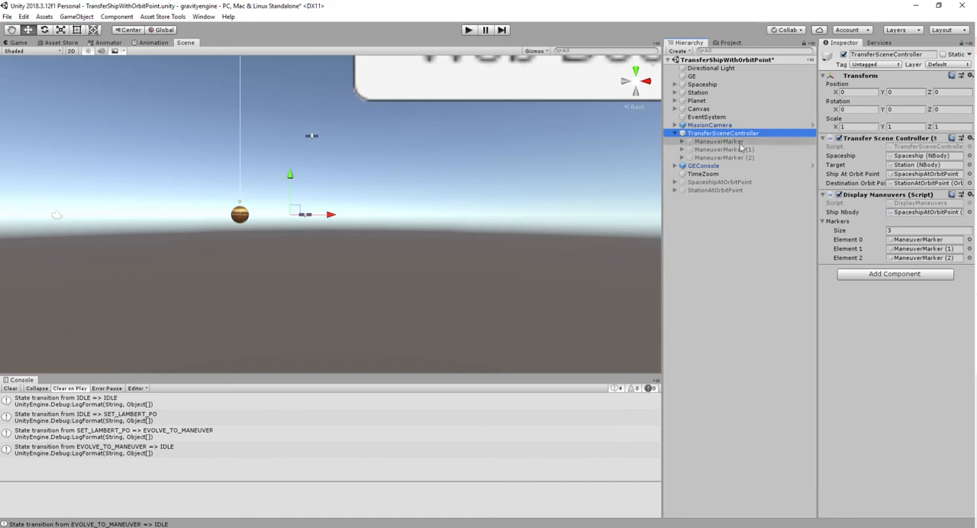
pyautogui.click(682, 141)
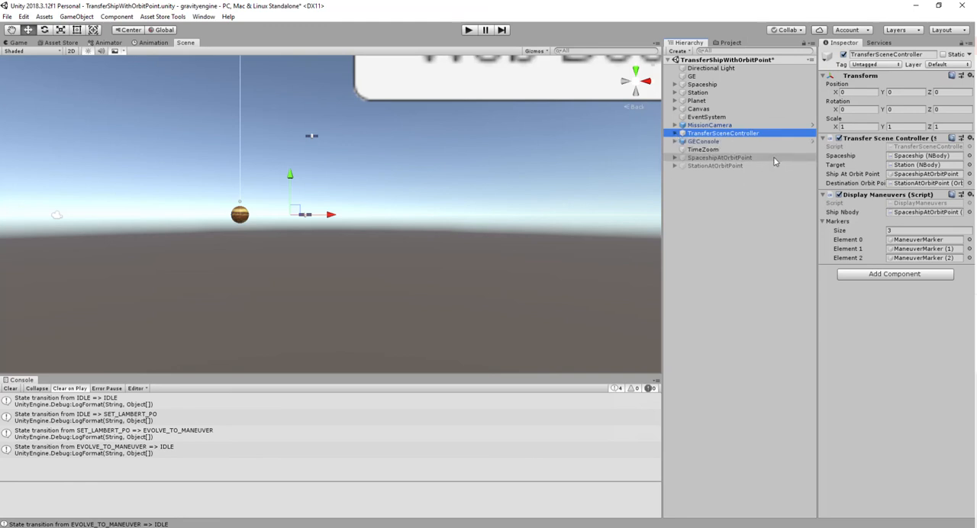
# Change SpaceshipAtOrbitPoint's Transfer Type from LAMBERT_POINT to HOHMANN_RDVS.
pyautogui.click(719, 157)
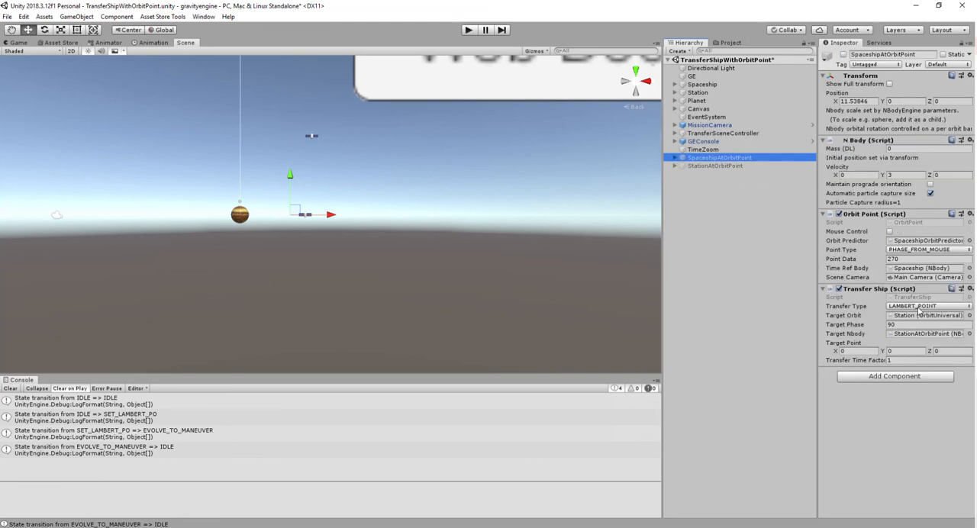
pyautogui.click(928, 306)
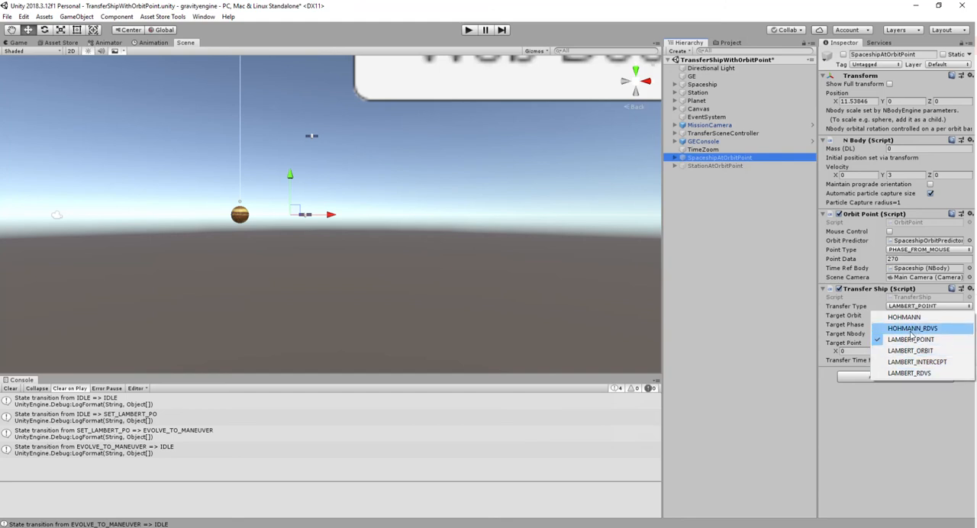
pyautogui.click(912, 328)
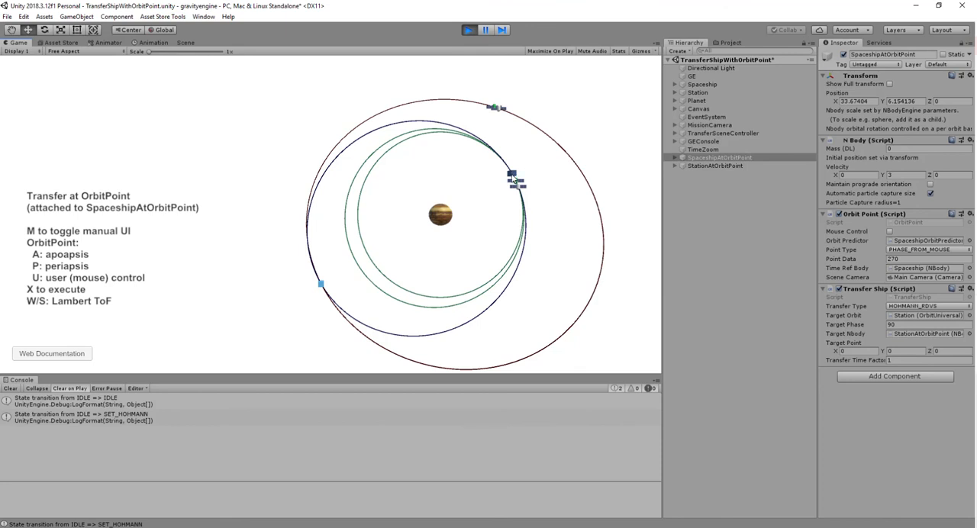
pyautogui.moveTo(515, 184)
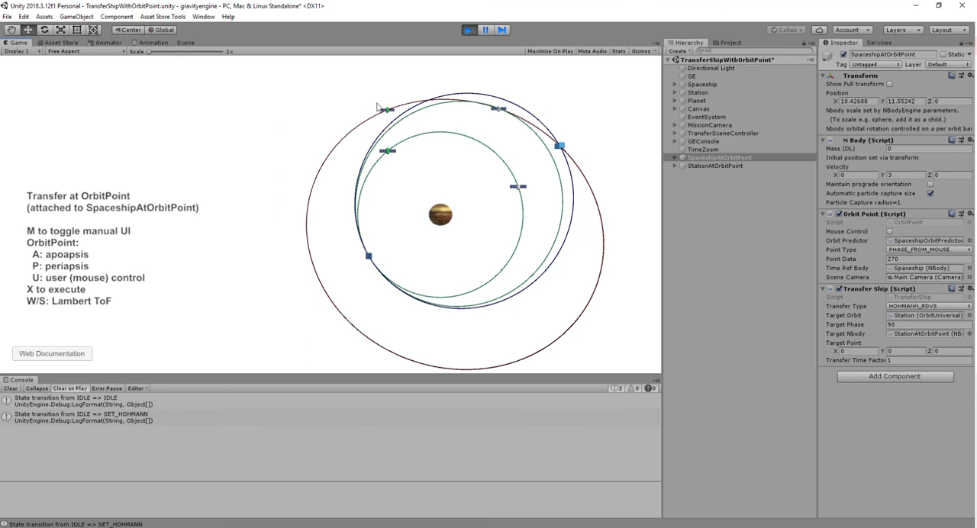
pyautogui.moveTo(567, 166)
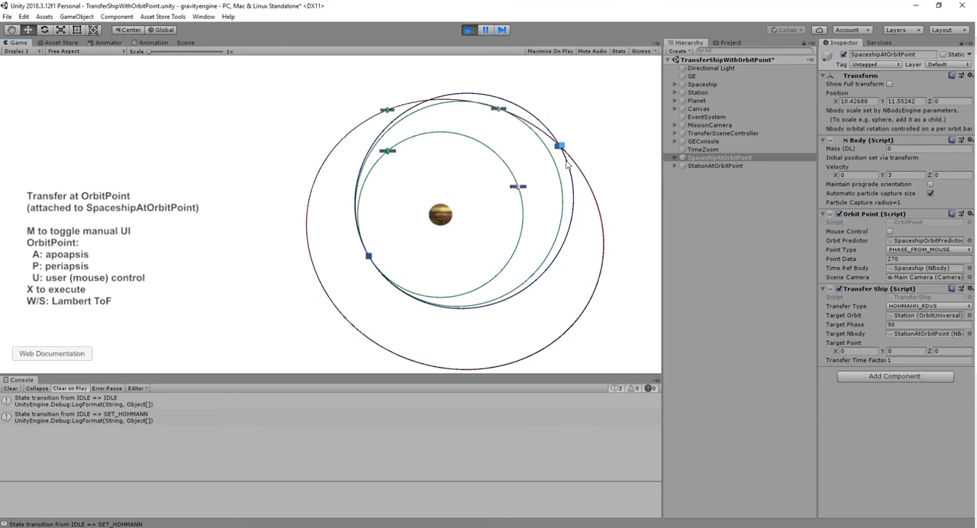
pyautogui.moveTo(564, 149)
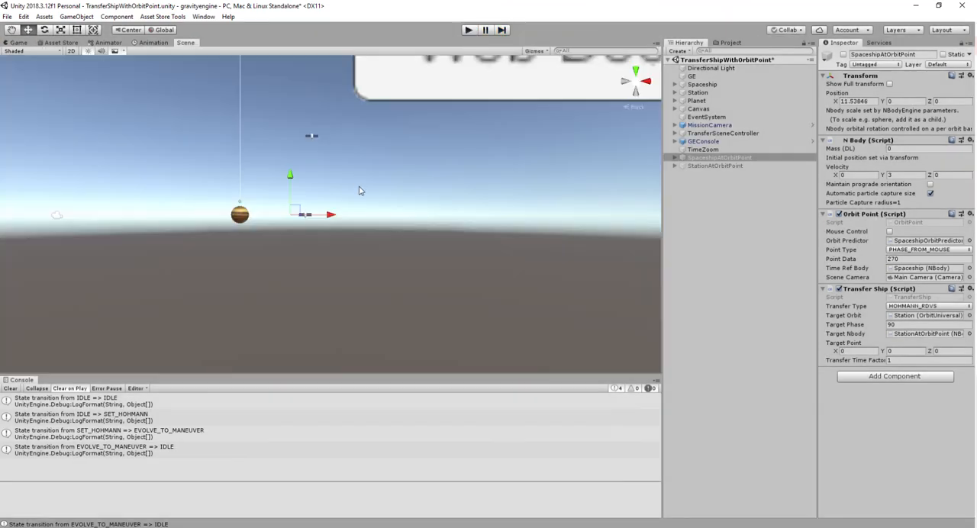
pyautogui.moveTo(376, 198)
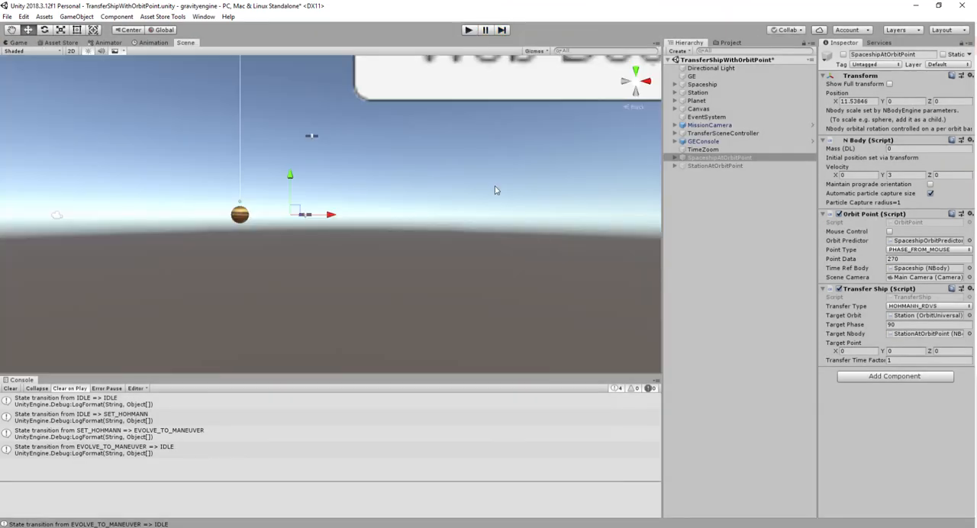
pyautogui.moveTo(561, 232)
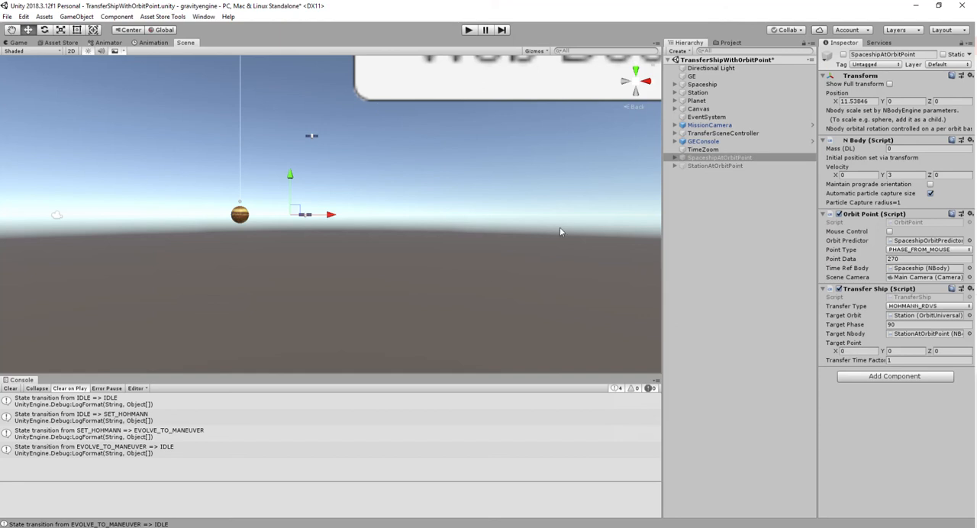
pyautogui.moveTo(450, 262)
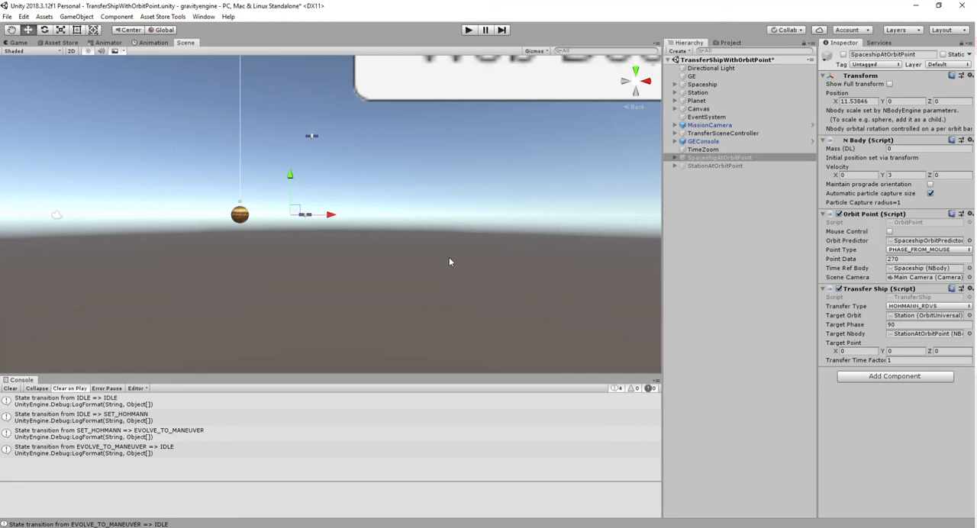